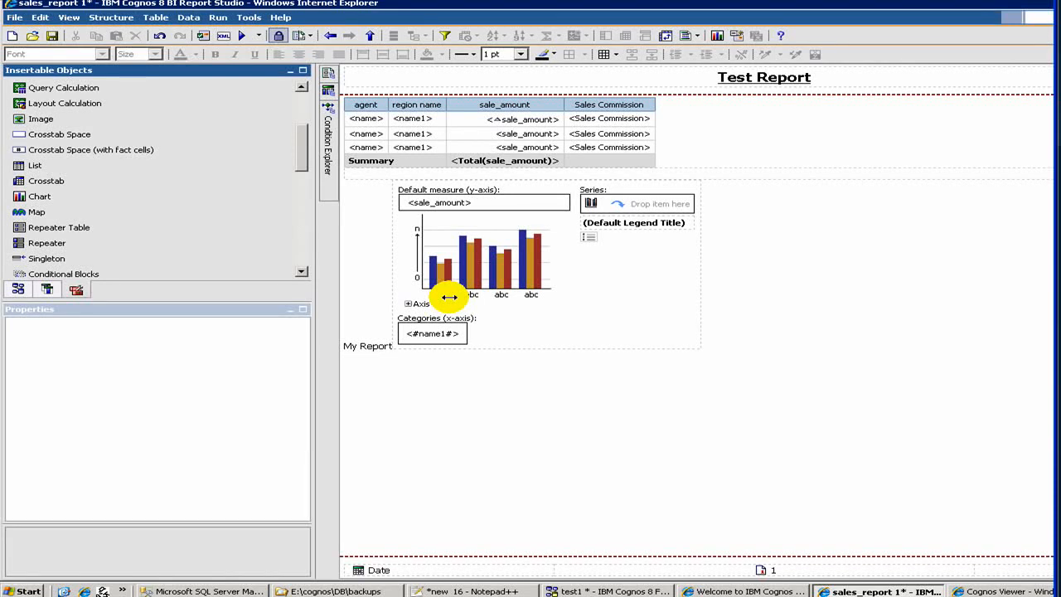
mouse_move(713, 155)
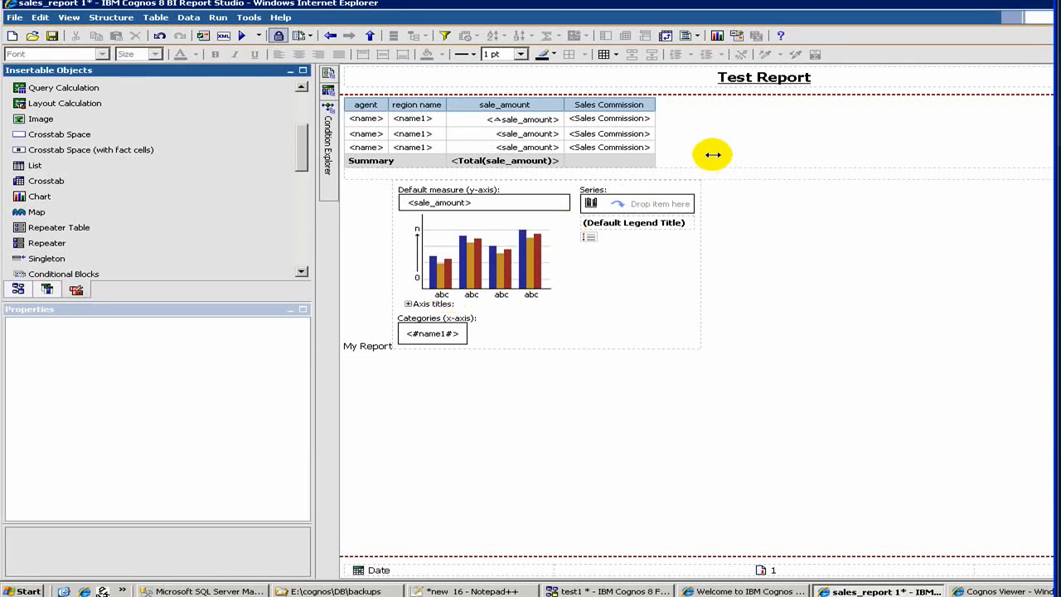
mouse_move(692, 137)
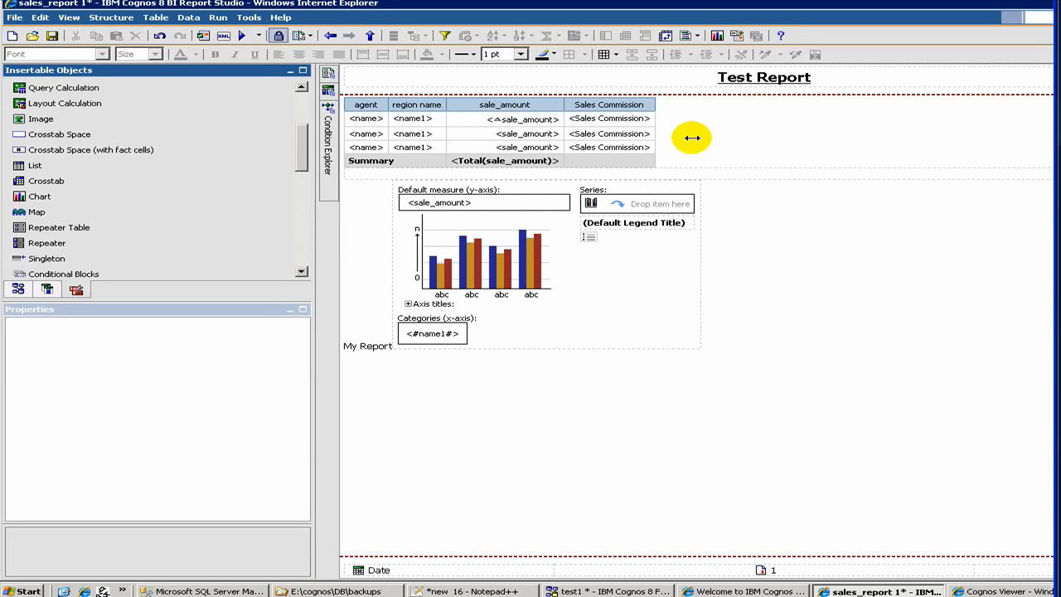
mouse_move(639, 151)
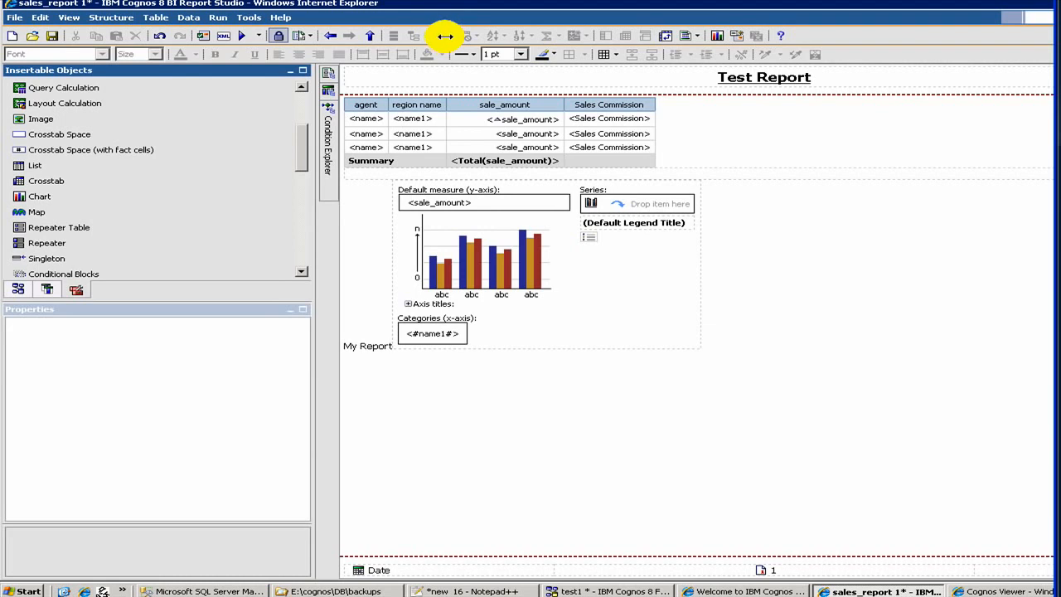
mouse_move(447, 37)
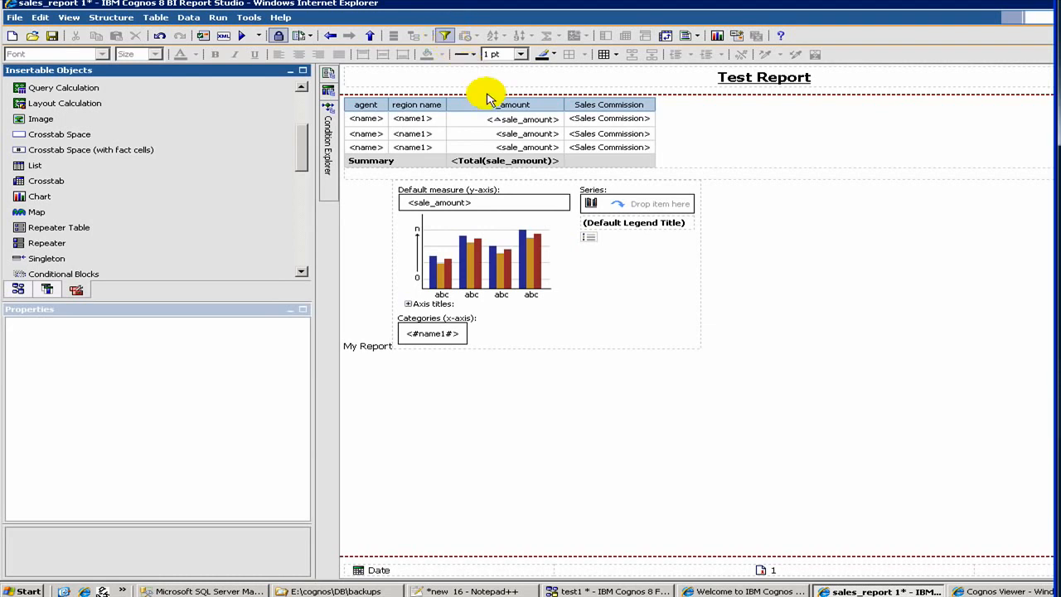
mouse_move(501, 112)
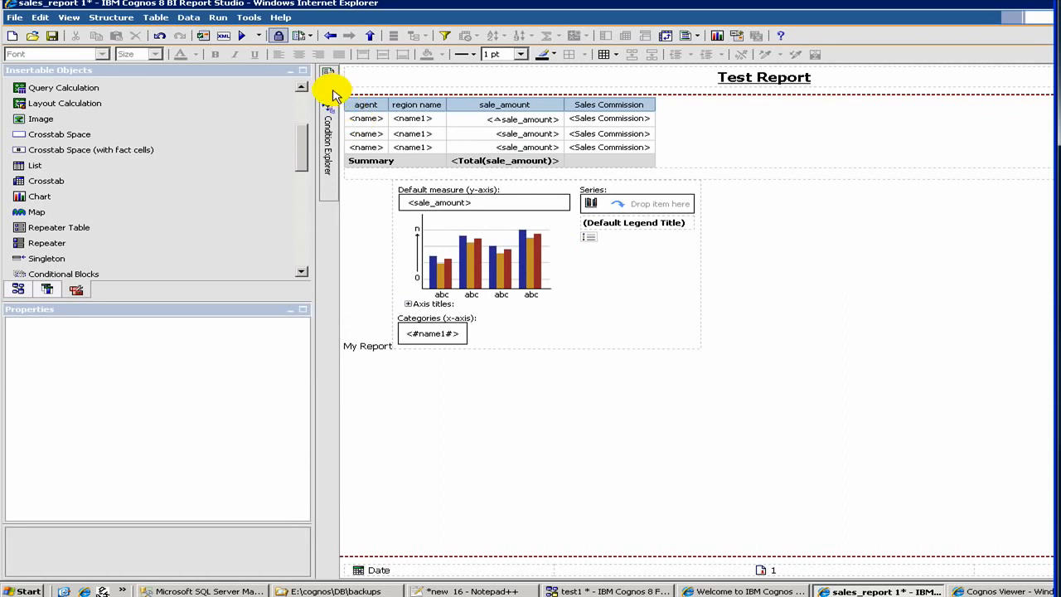
- Open Query1 from Query Explorer and inspect its name1 and sale_amount data items
click(329, 125)
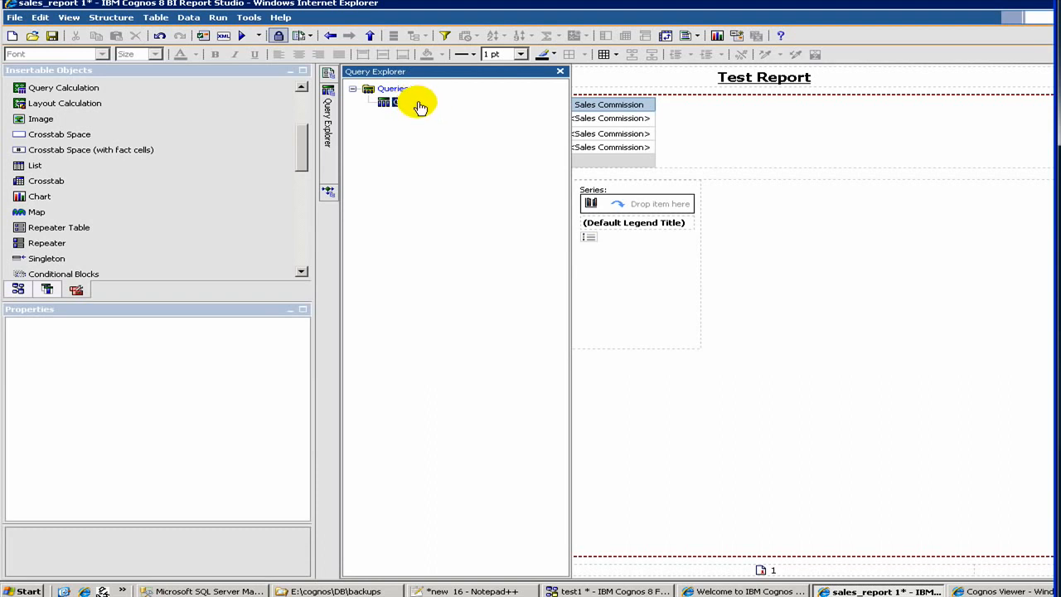
double_click(398, 101)
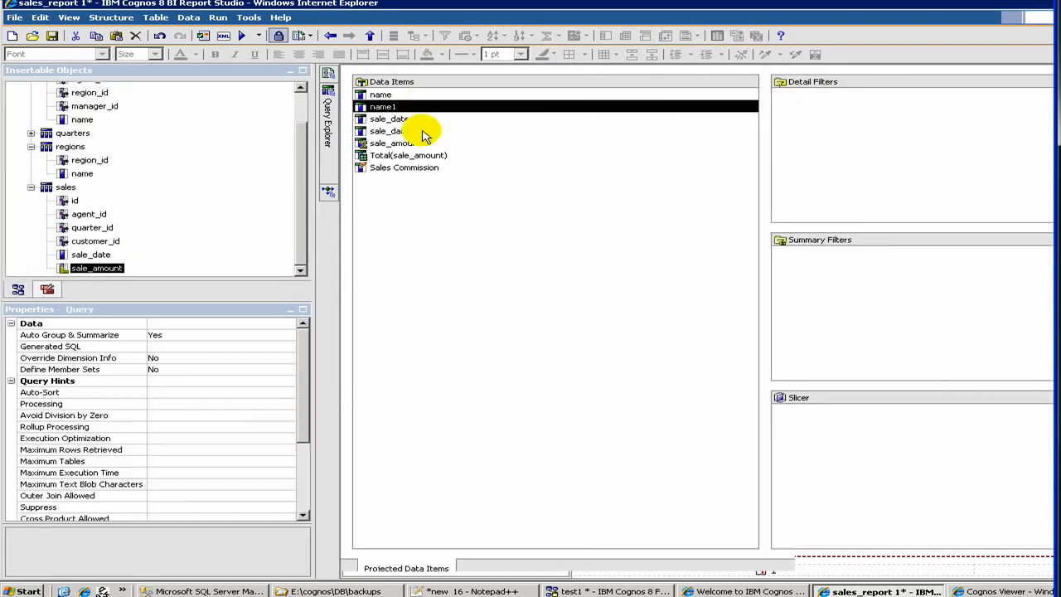
click(383, 106)
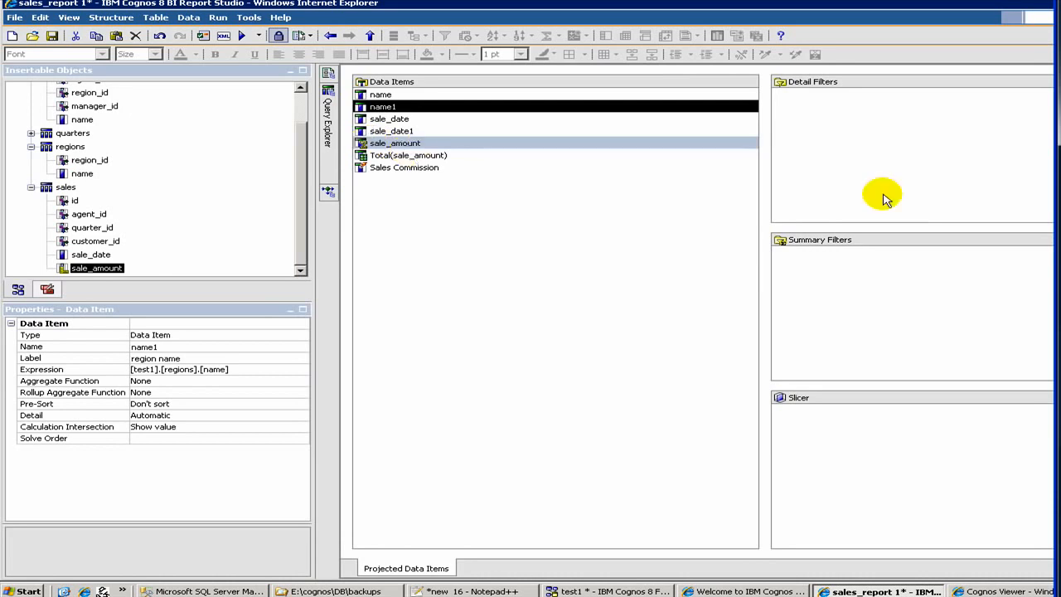
click(395, 142)
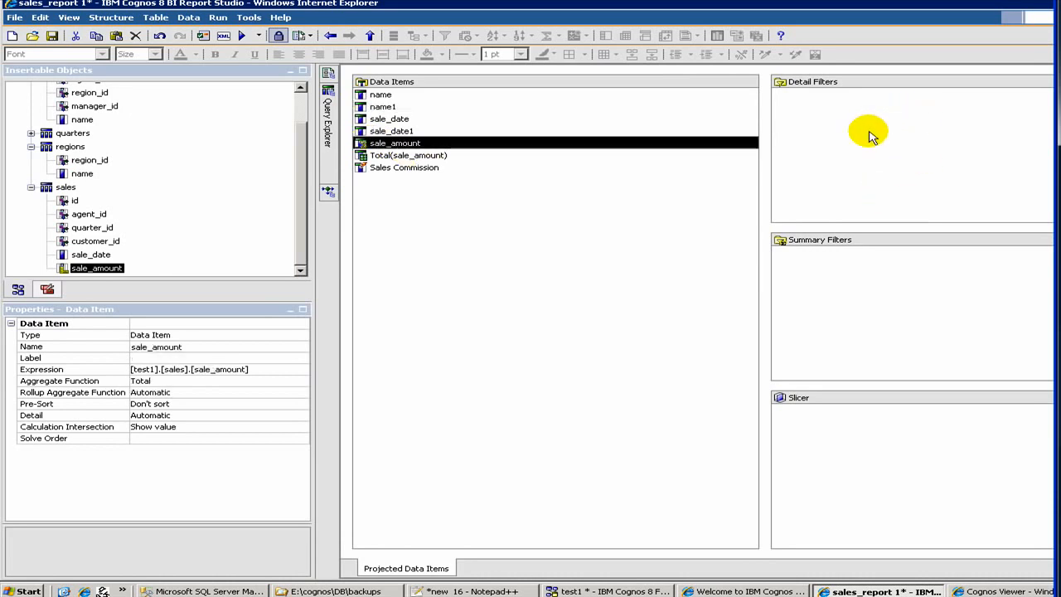
mouse_move(814, 111)
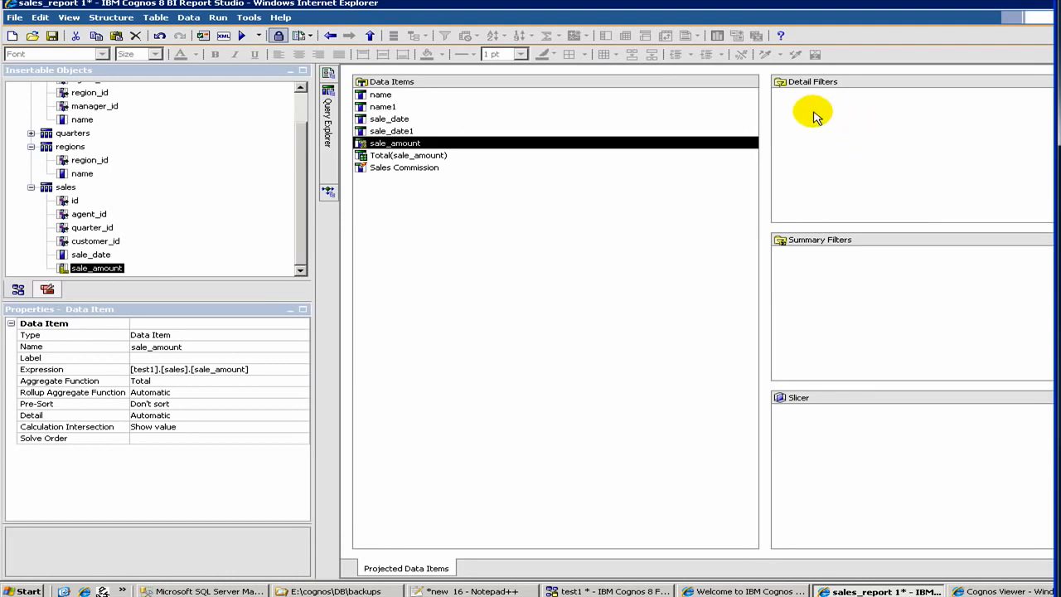
mouse_move(637, 193)
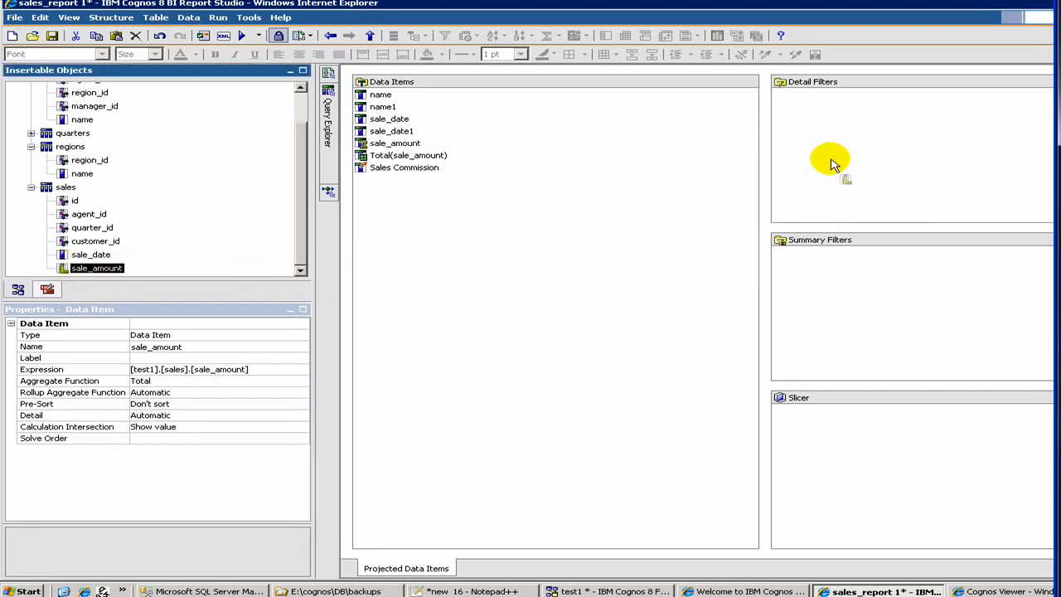
- Add a Query1 detail filter keeping only sales with sale_amount greater than 5000
click(395, 143)
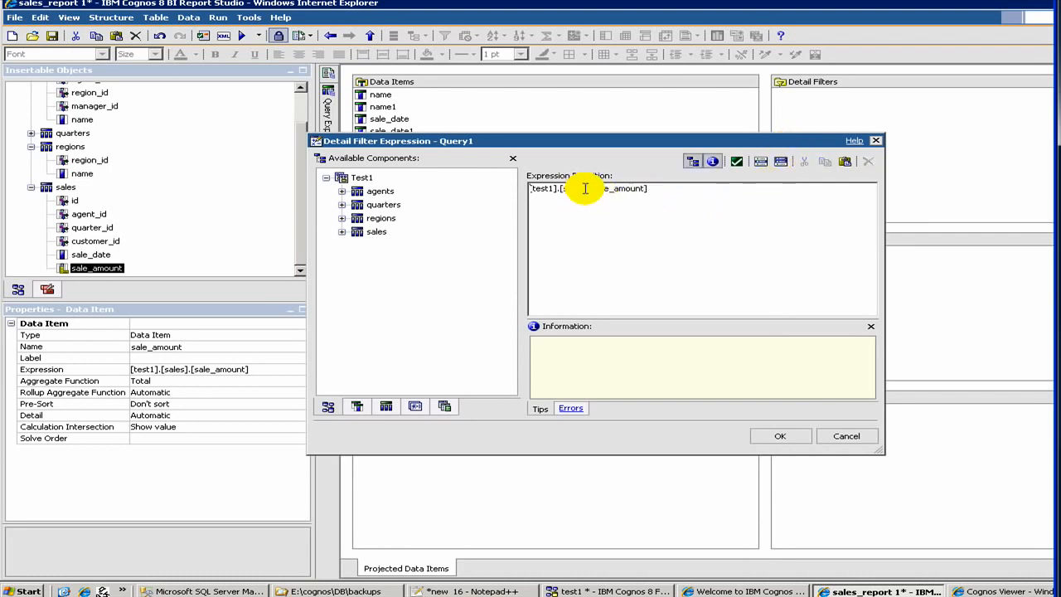
mouse_move(745, 207)
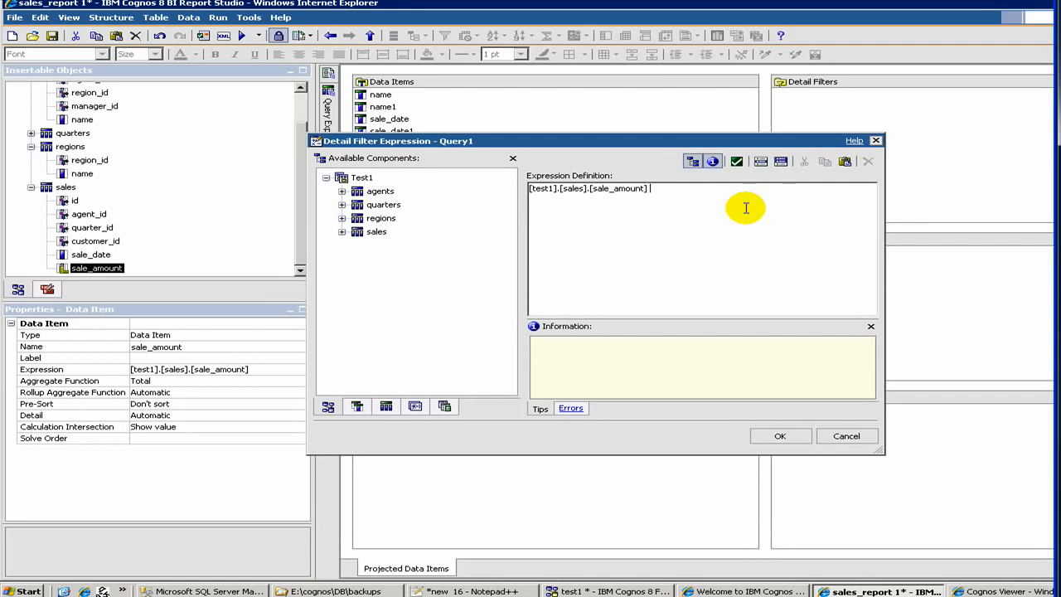
text(> 100)
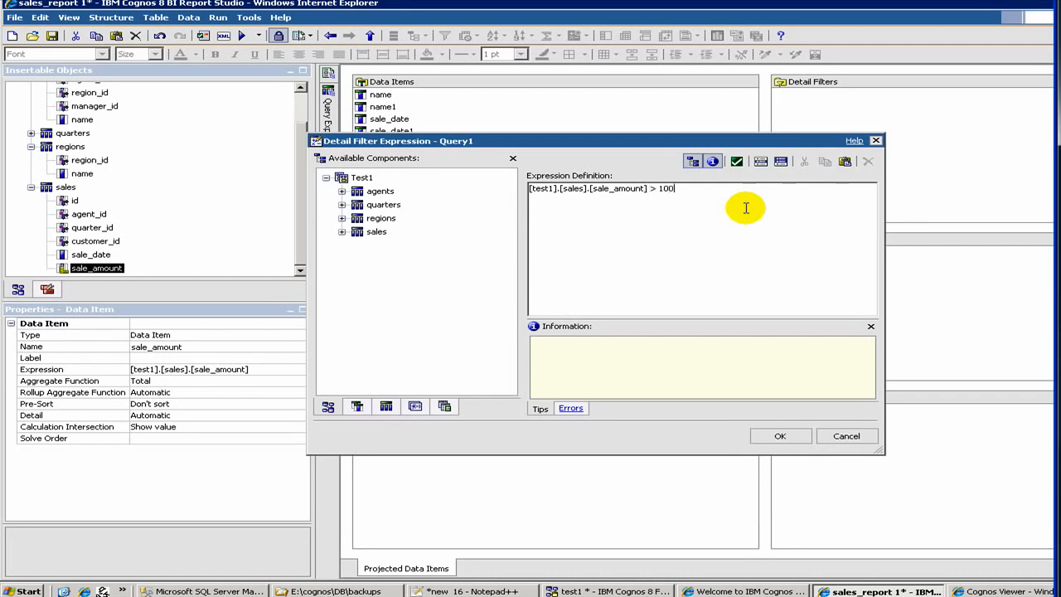
key(BackSpace)
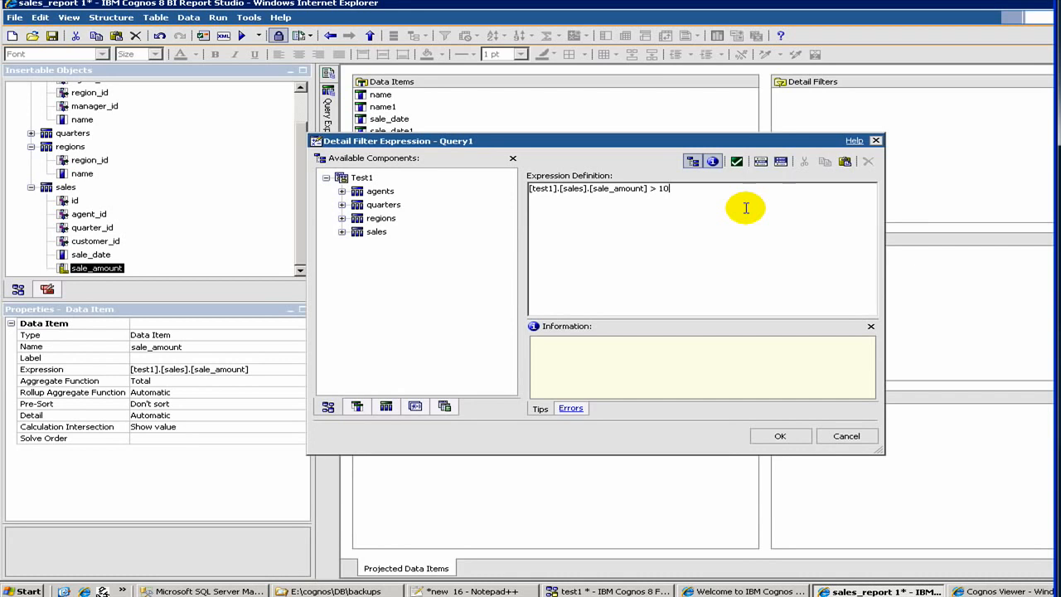
key(BackSpace)
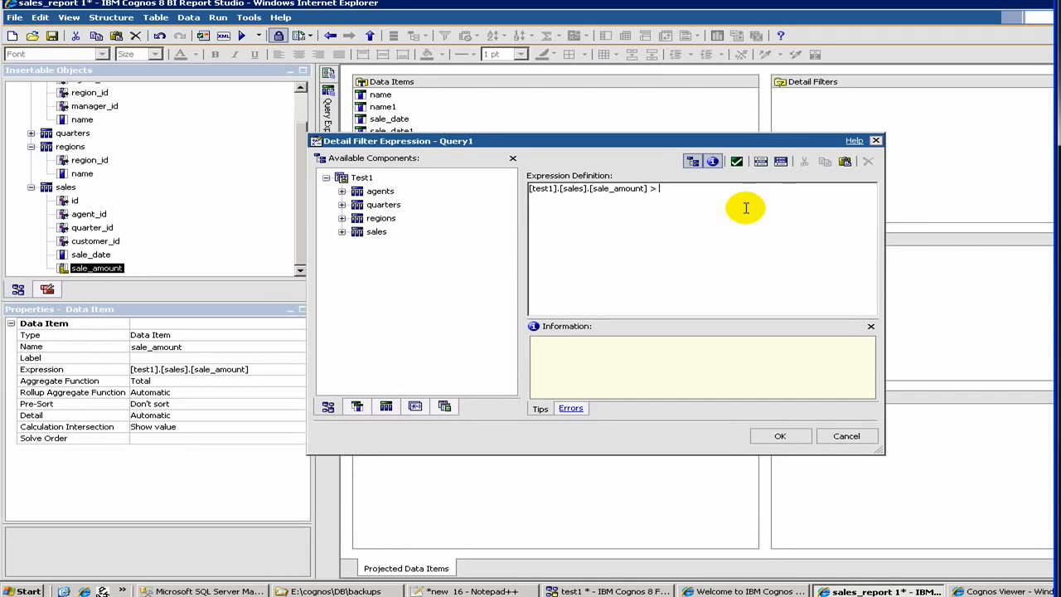
text(0)
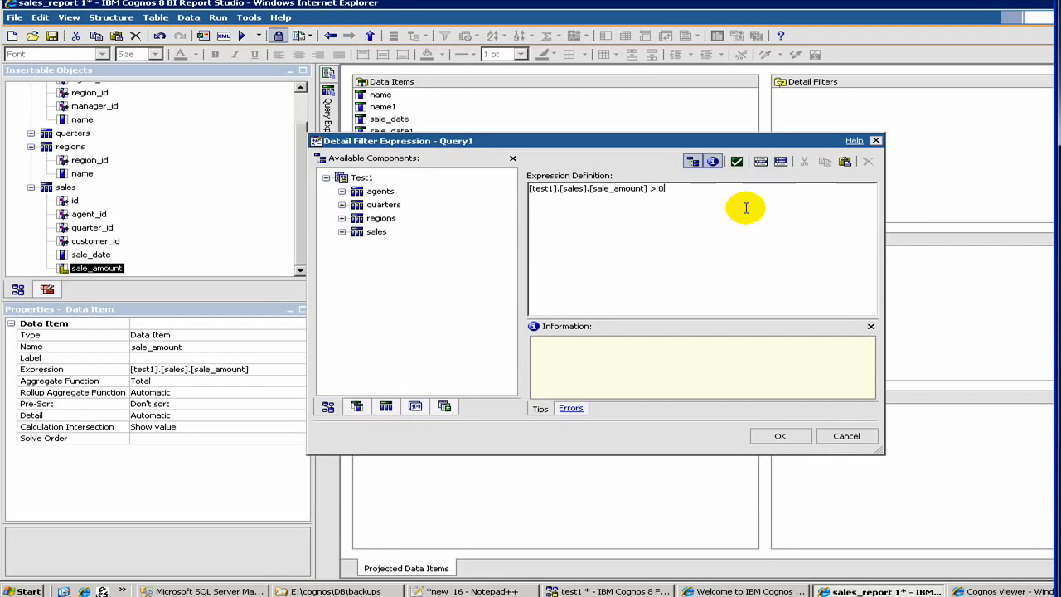
text(5)
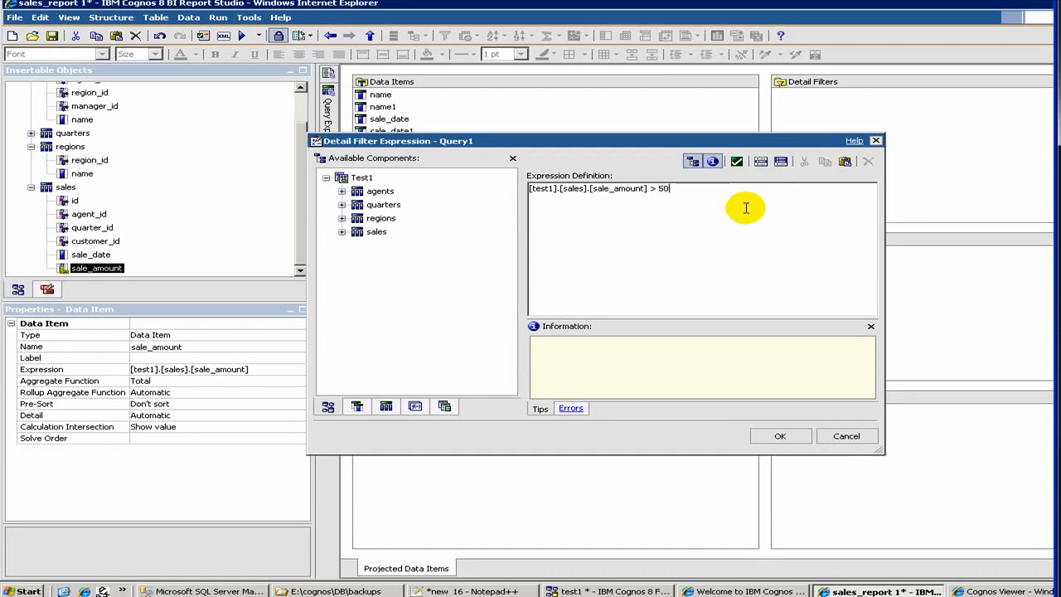
text(00)
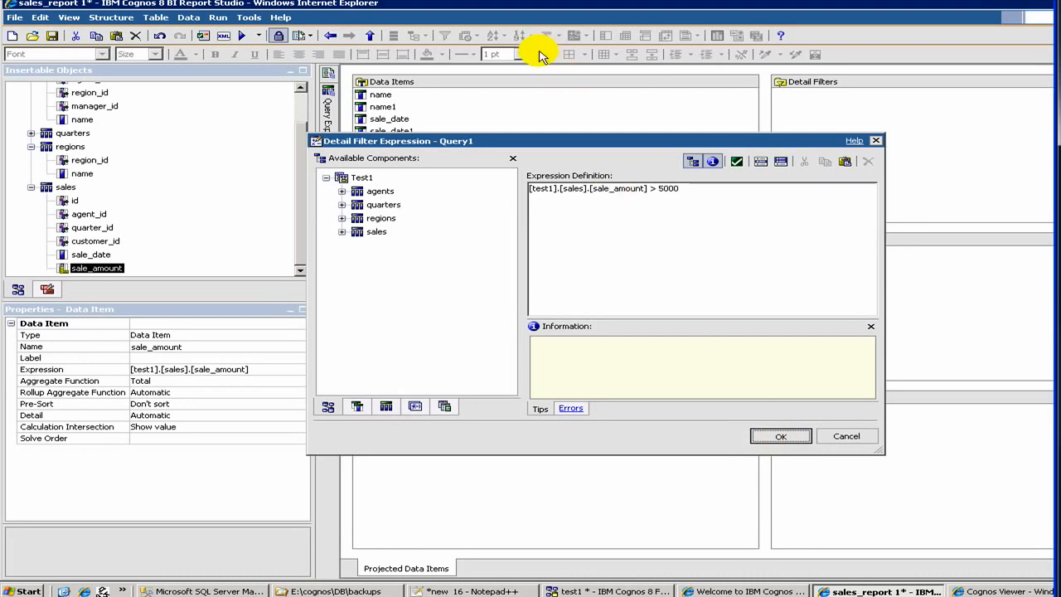
click(779, 436)
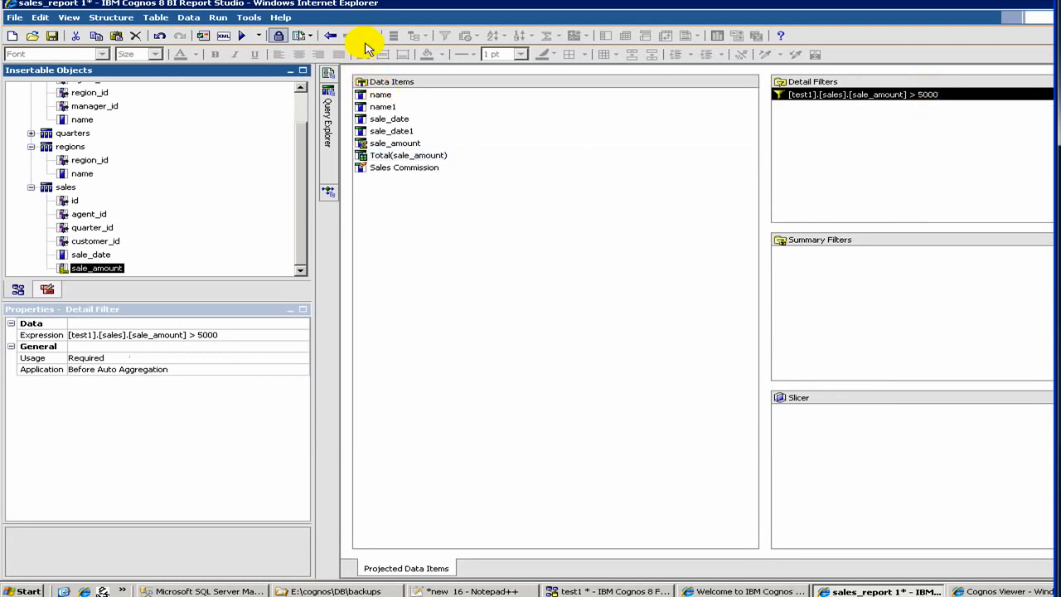
mouse_move(242, 36)
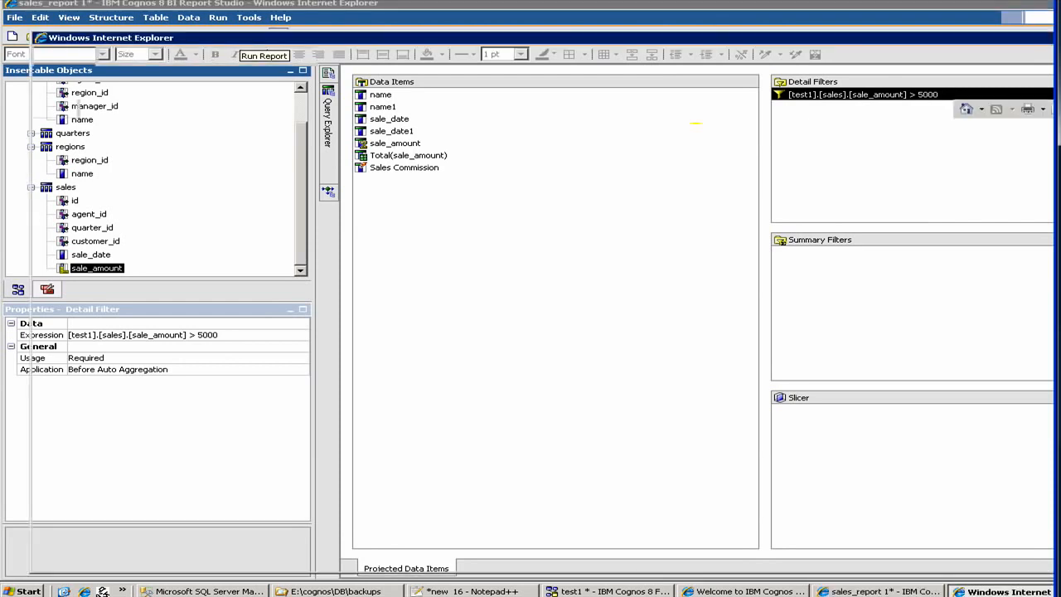
- Run the report and skip the prompt page to view the 101,900 sale_amount output
click(264, 56)
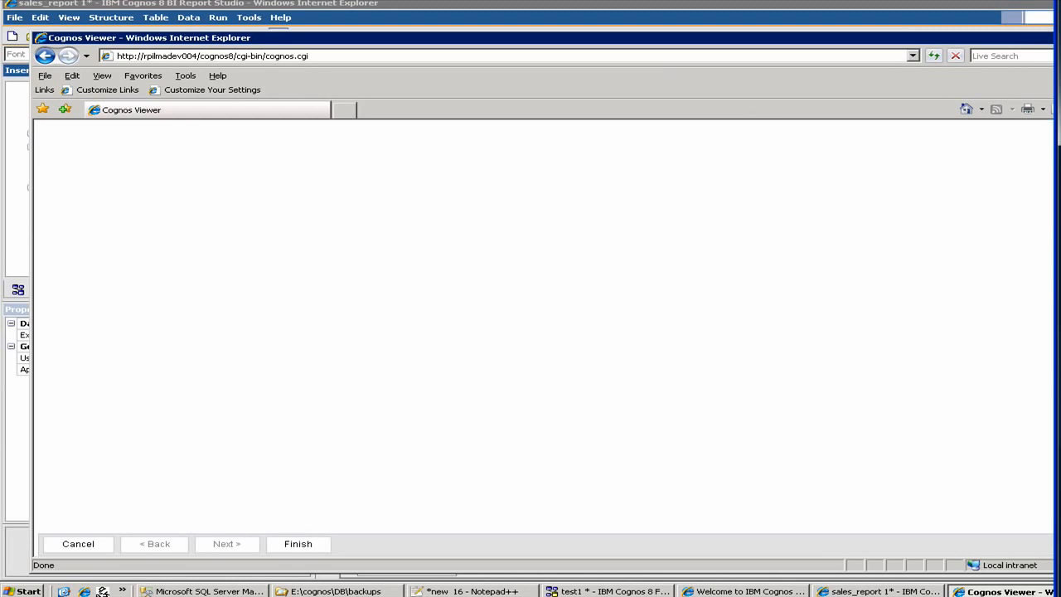
click(297, 544)
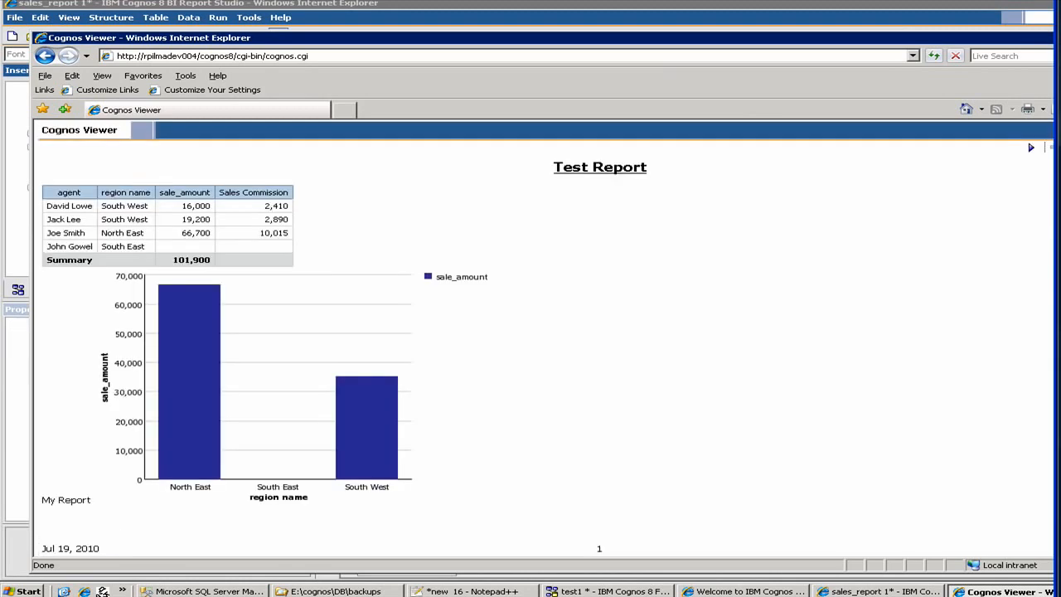
mouse_move(145, 243)
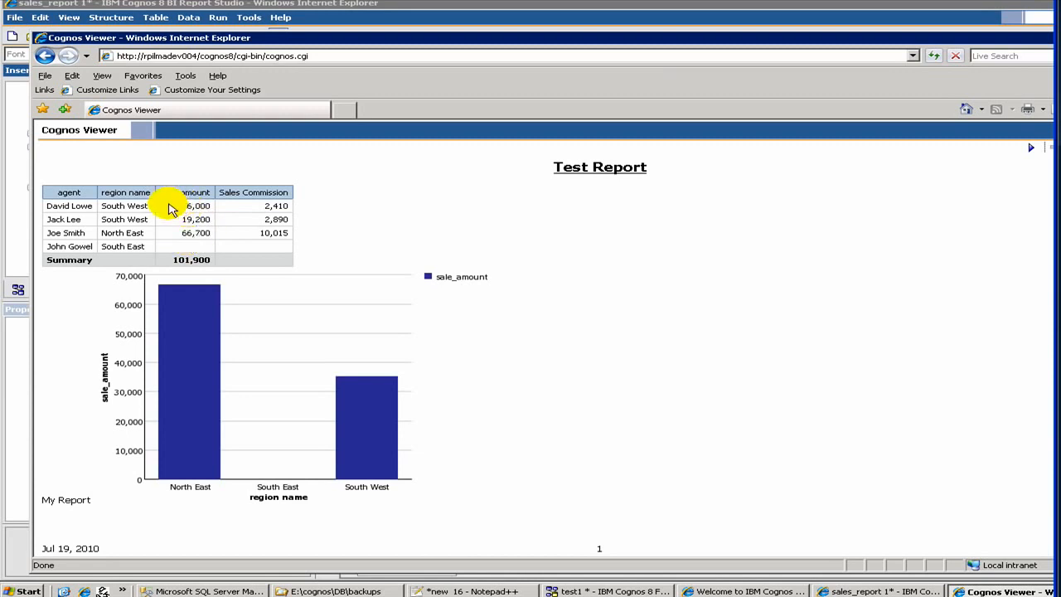
mouse_move(183, 192)
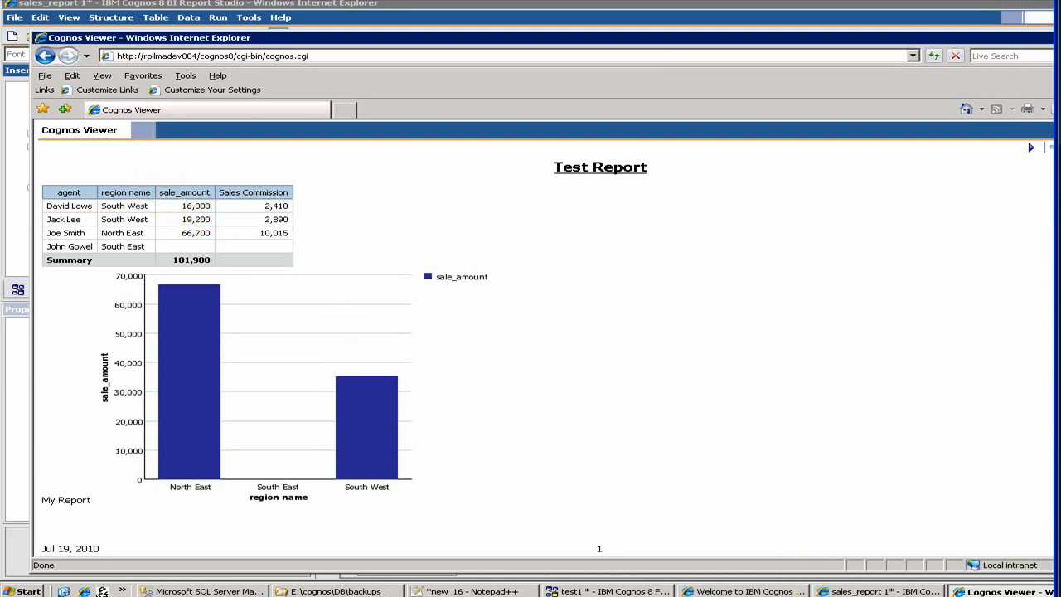
- Return to Report Studio and draft a sale_amount < 50000 detail filter expression
click(879, 591)
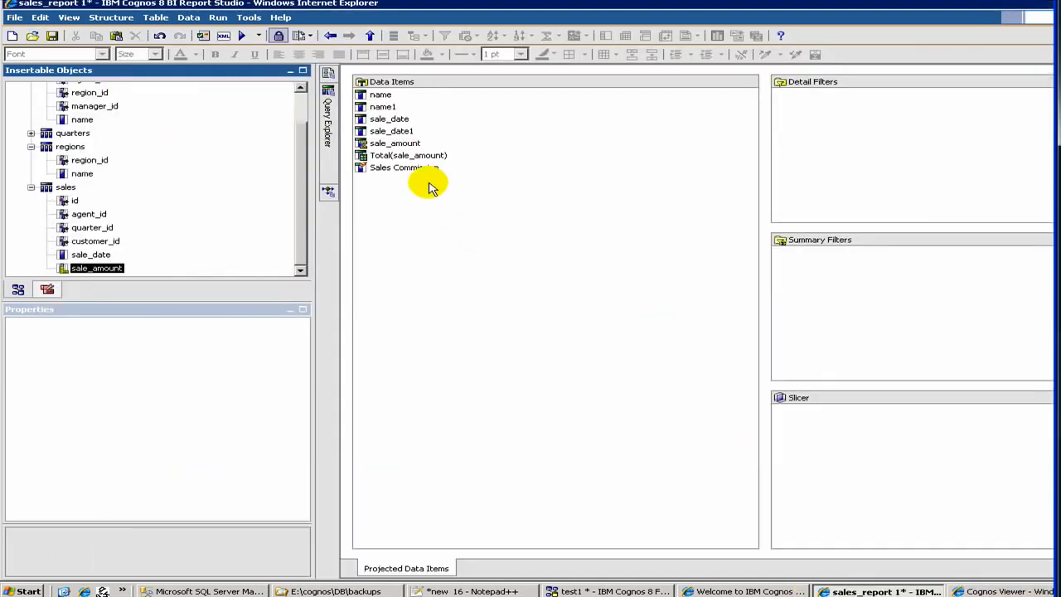
click(394, 143)
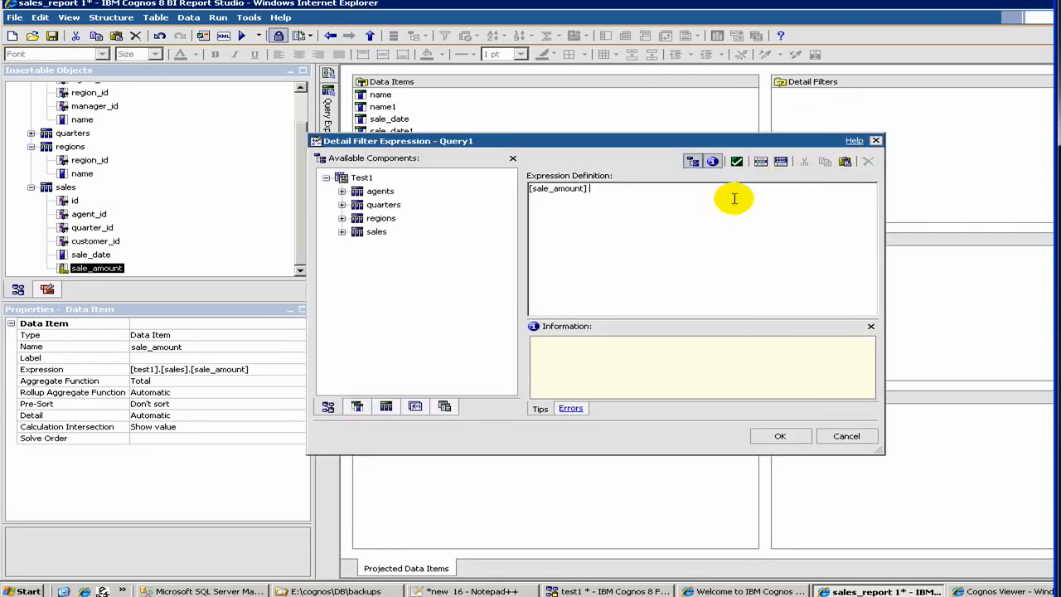
text(< 50000)
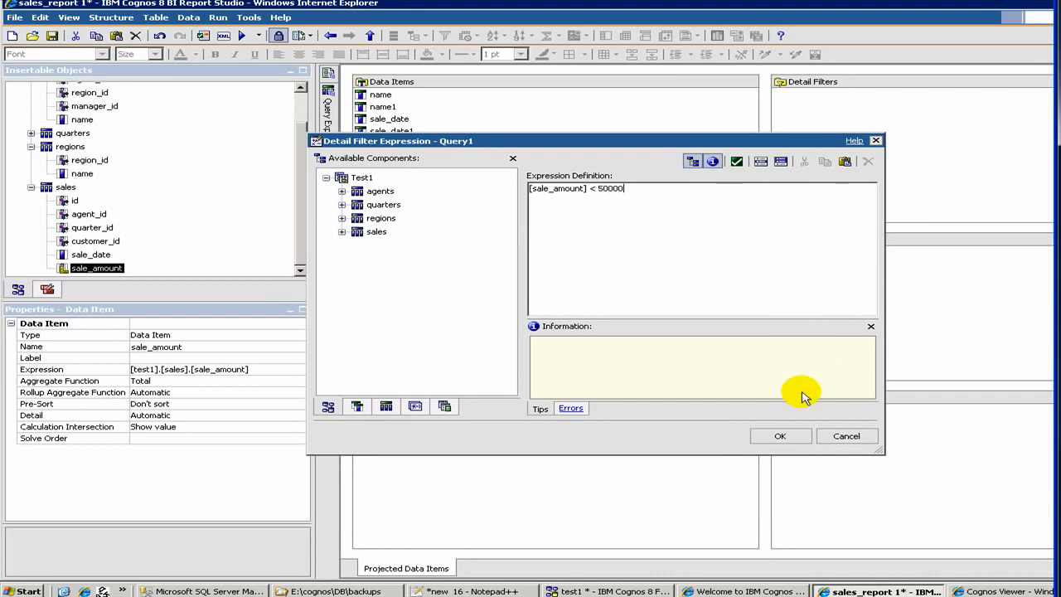
- Cancel the < 50000 draft filter and go back to Page1 through Page Explorer
click(779, 435)
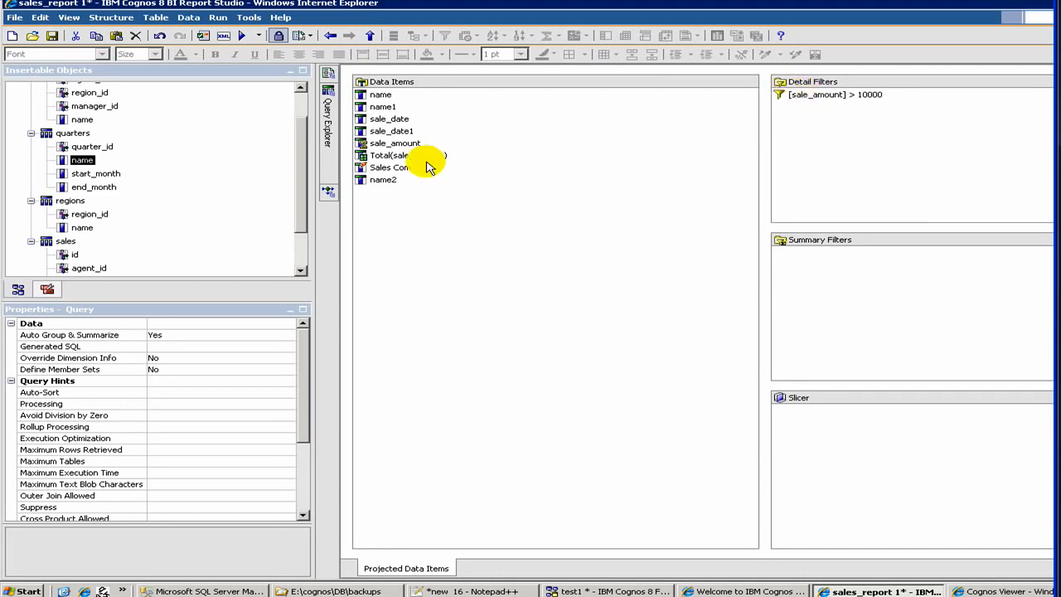
mouse_move(817, 95)
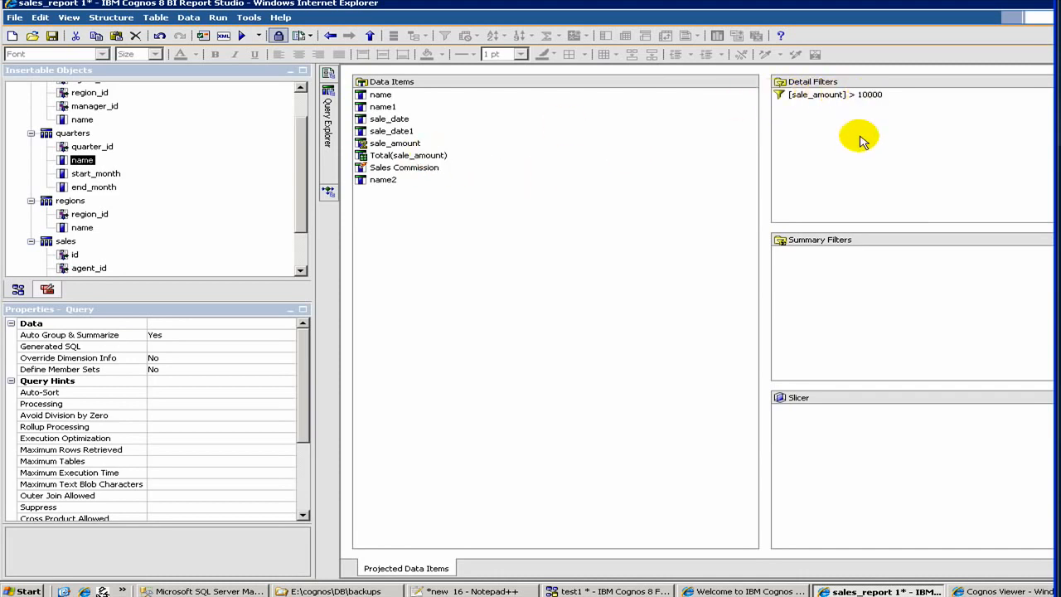
mouse_move(431, 162)
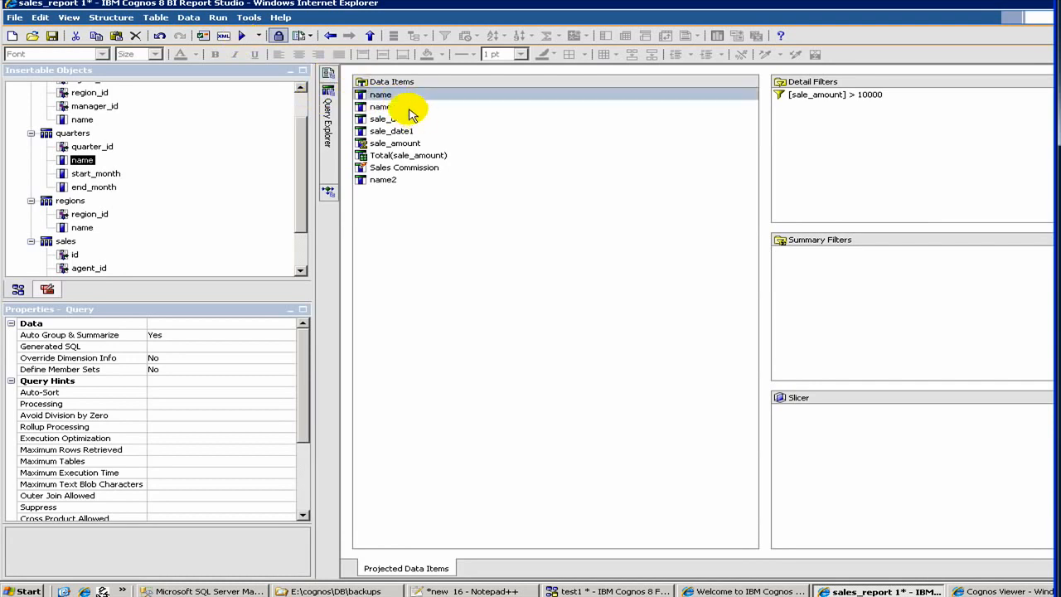
click(328, 94)
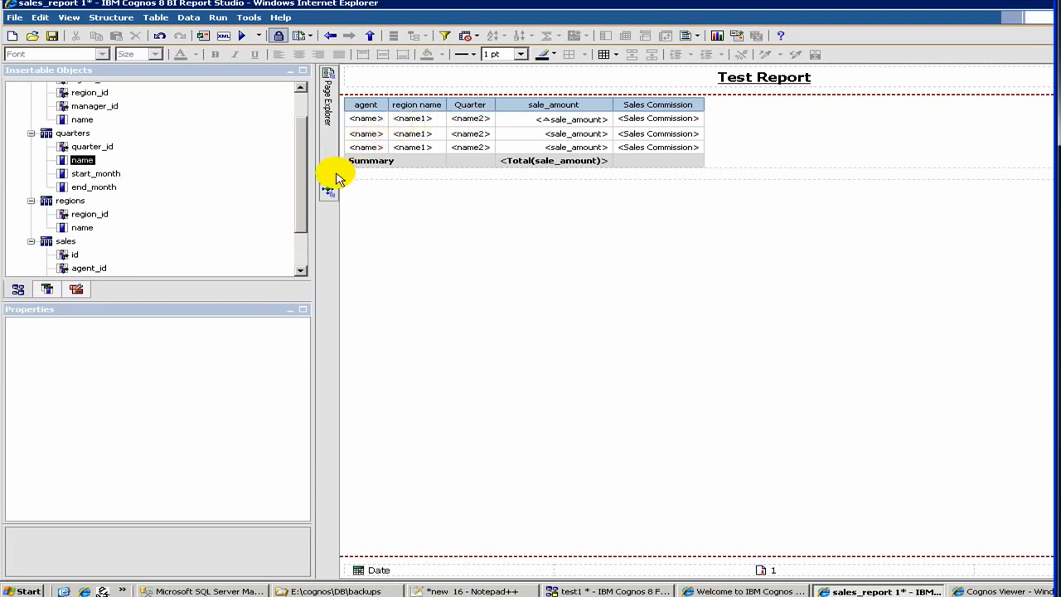
click(328, 99)
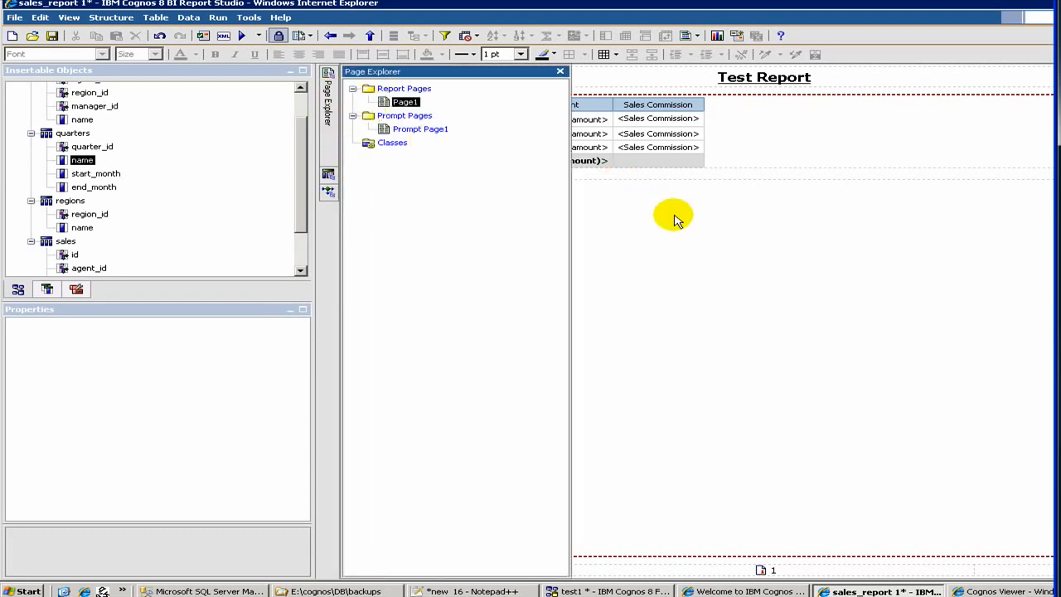
click(560, 71)
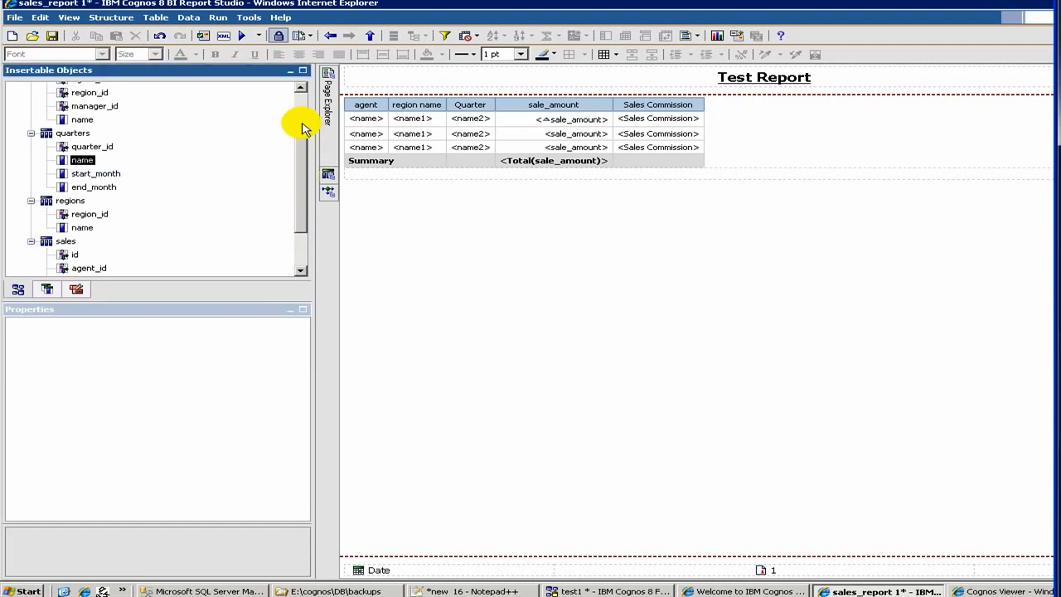
- Scroll the Insertable Objects tree before launching the Test Report again
scroll(up, 3)
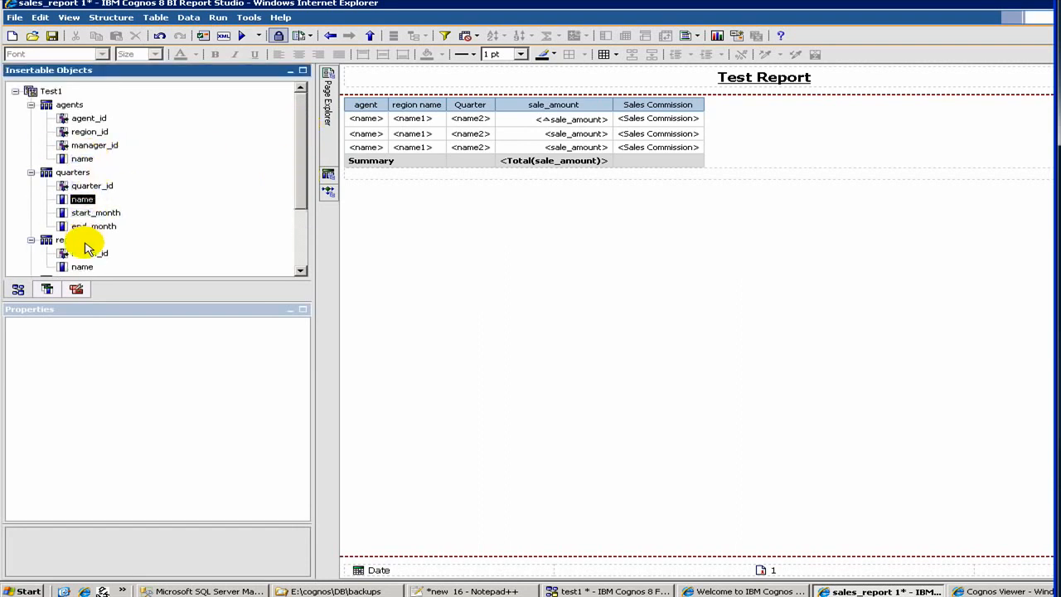
scroll(down, 3)
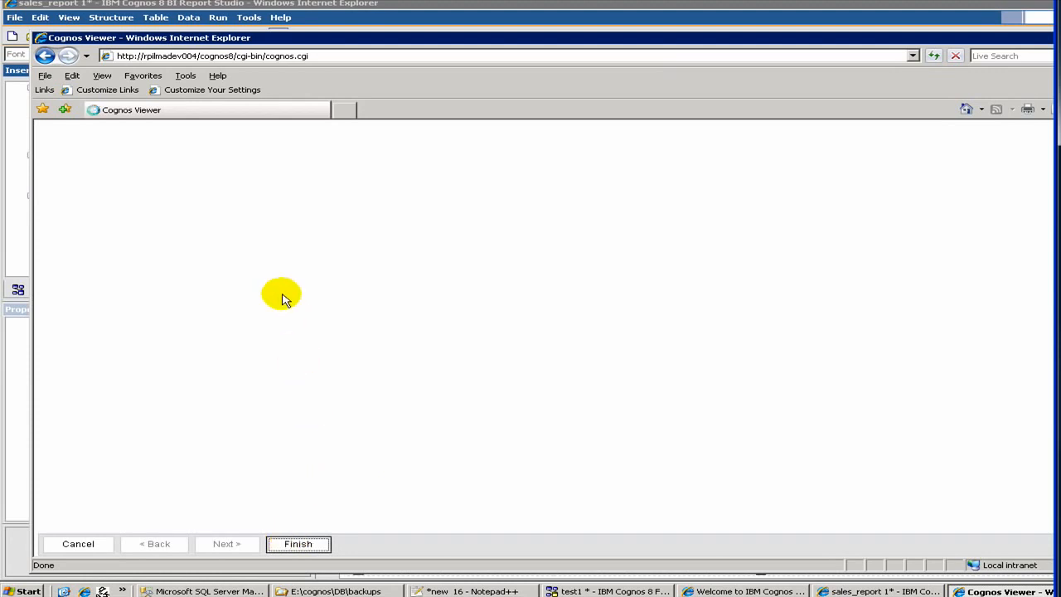
- Skip the prompt to view the 71,400 total, then switch back to Report Studio
click(298, 544)
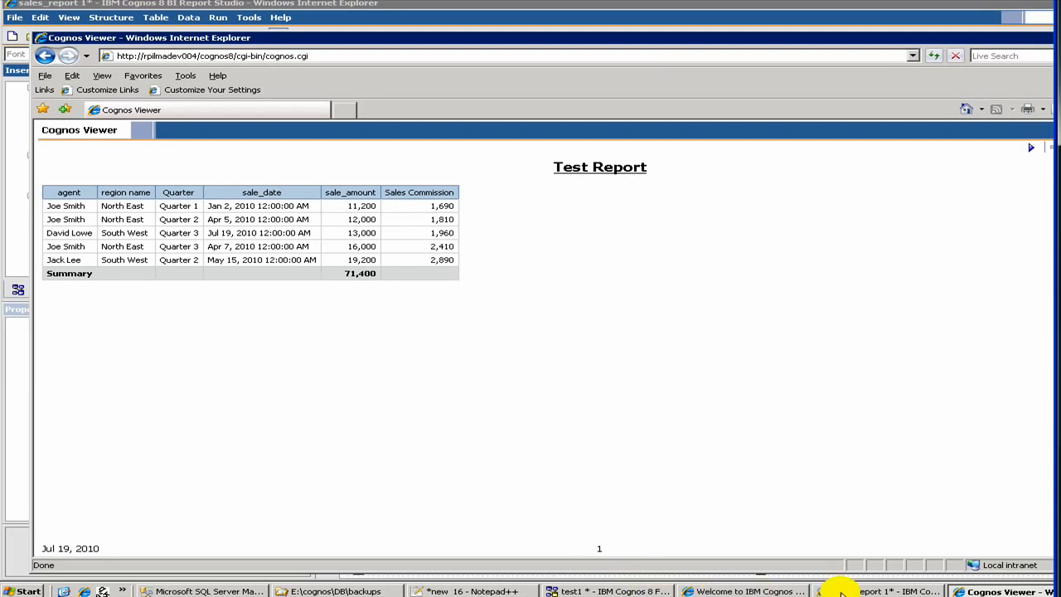
click(883, 591)
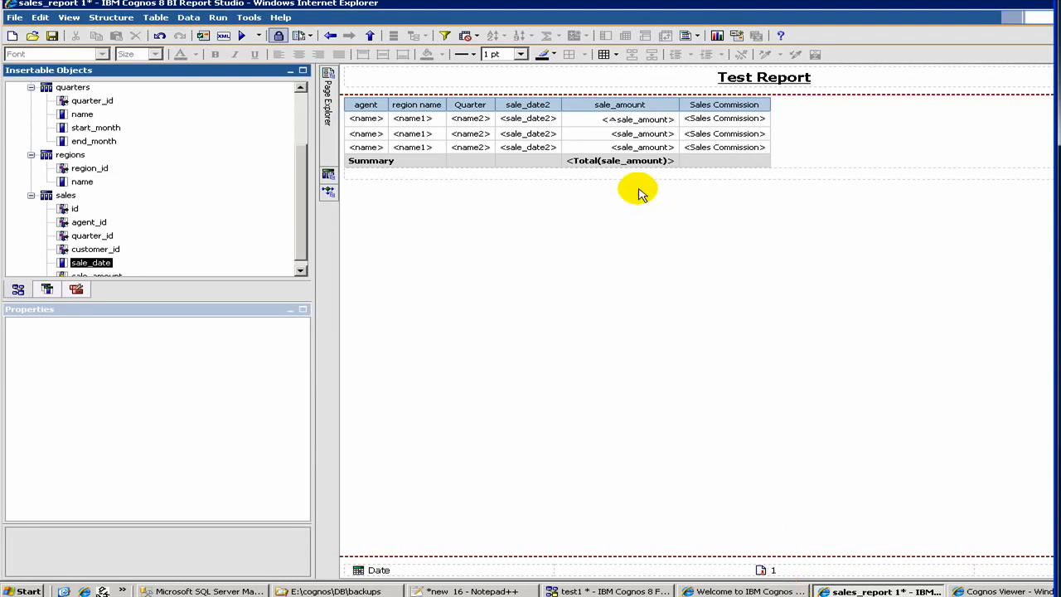
mouse_move(300, 275)
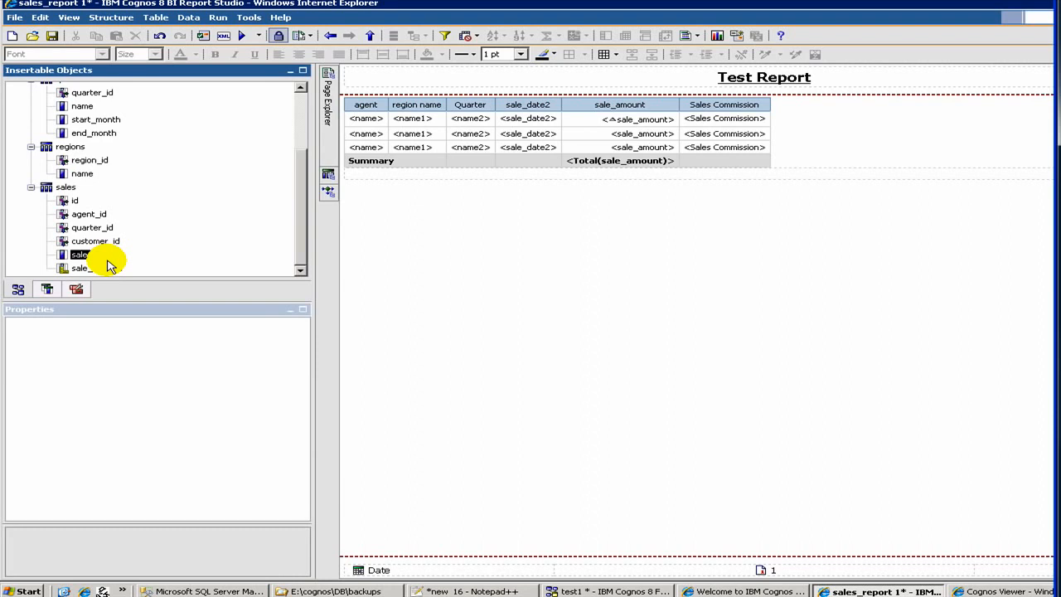
click(80, 255)
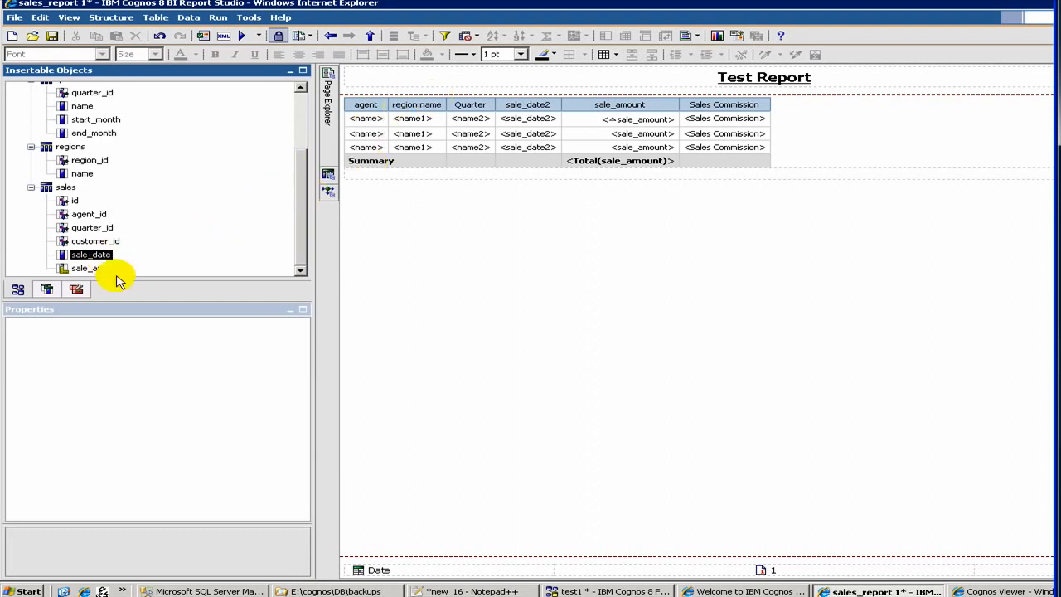
mouse_move(47, 289)
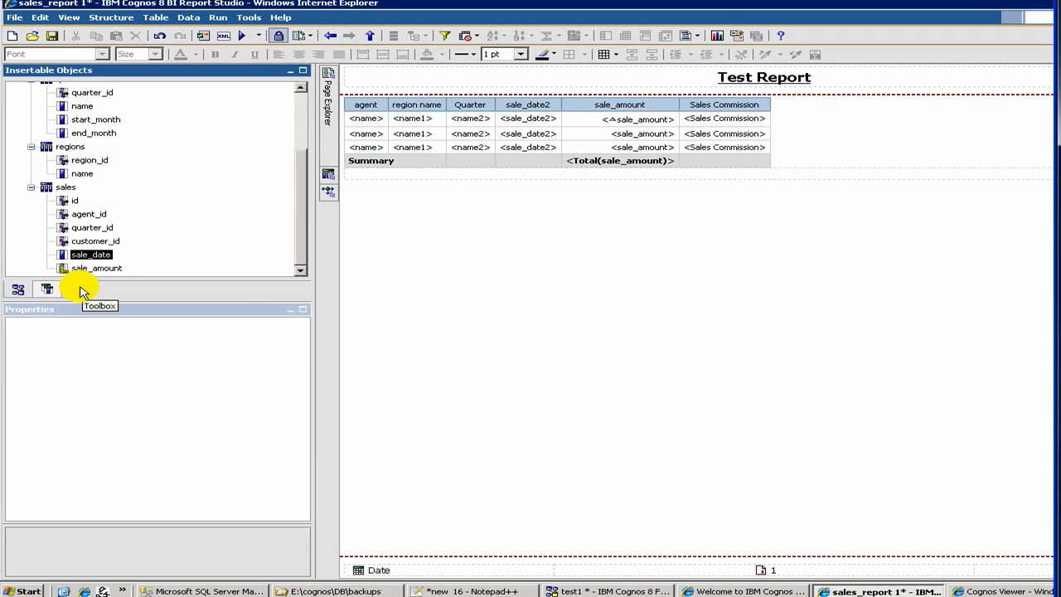
- Drag a Value Prompt from the Toolbox onto the Test Report page
click(47, 288)
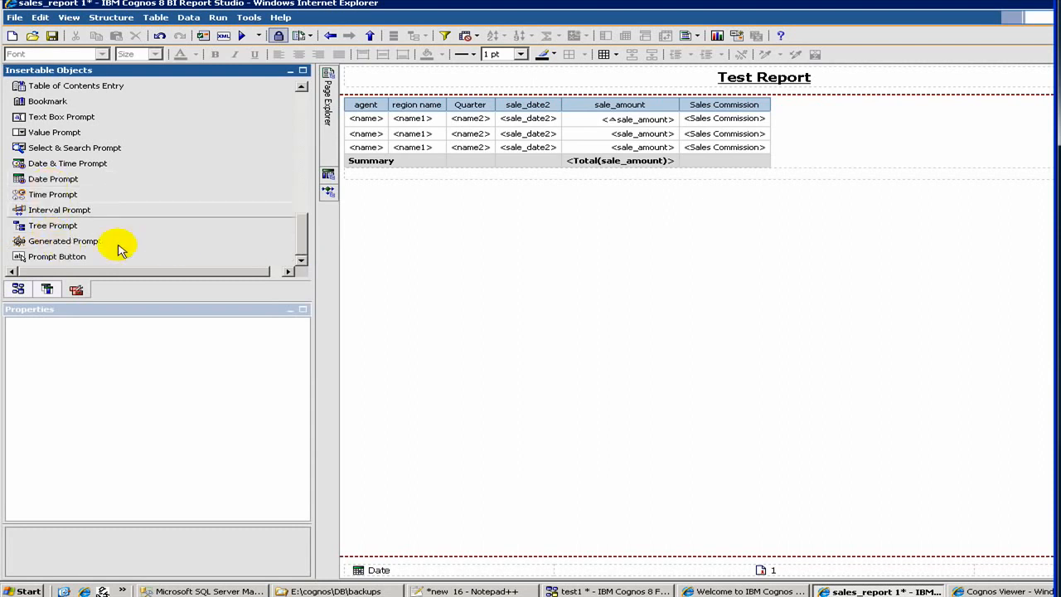
mouse_move(51, 133)
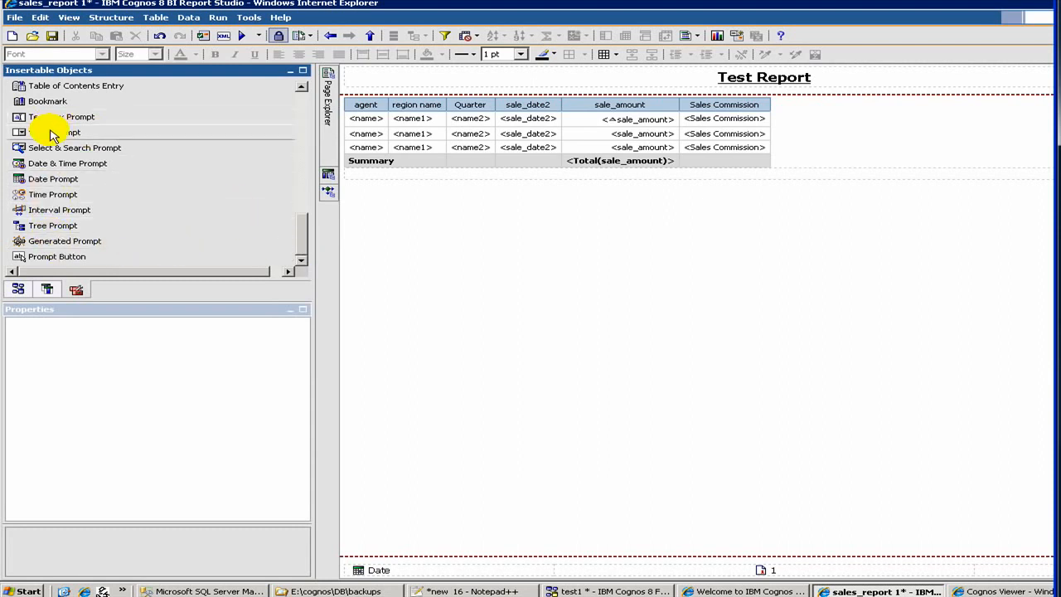
click(54, 132)
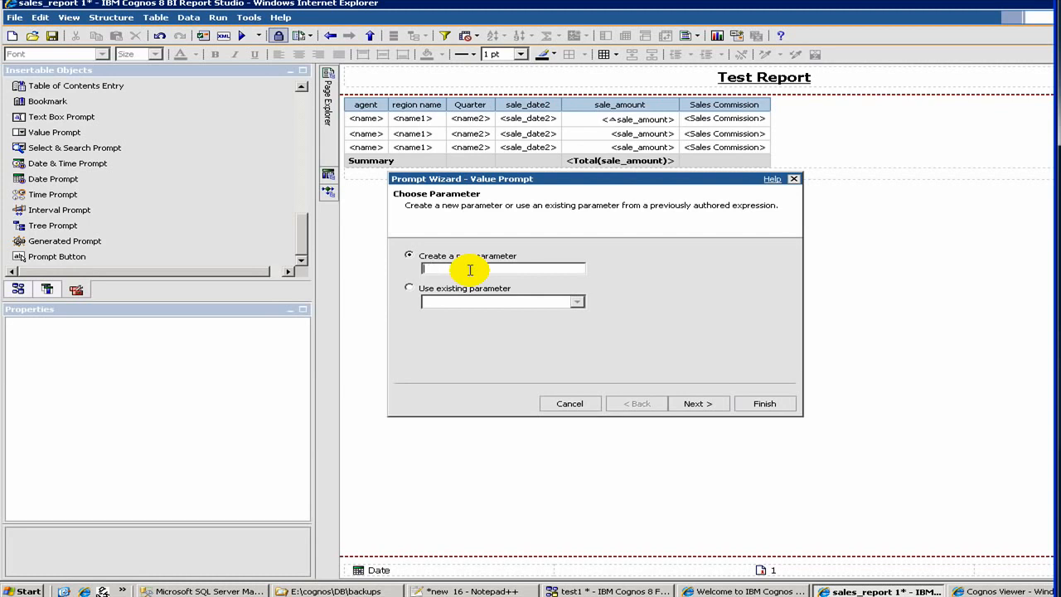
- Create a new prompt parameter named Quarter and continue to the filter step
text(Quarl)
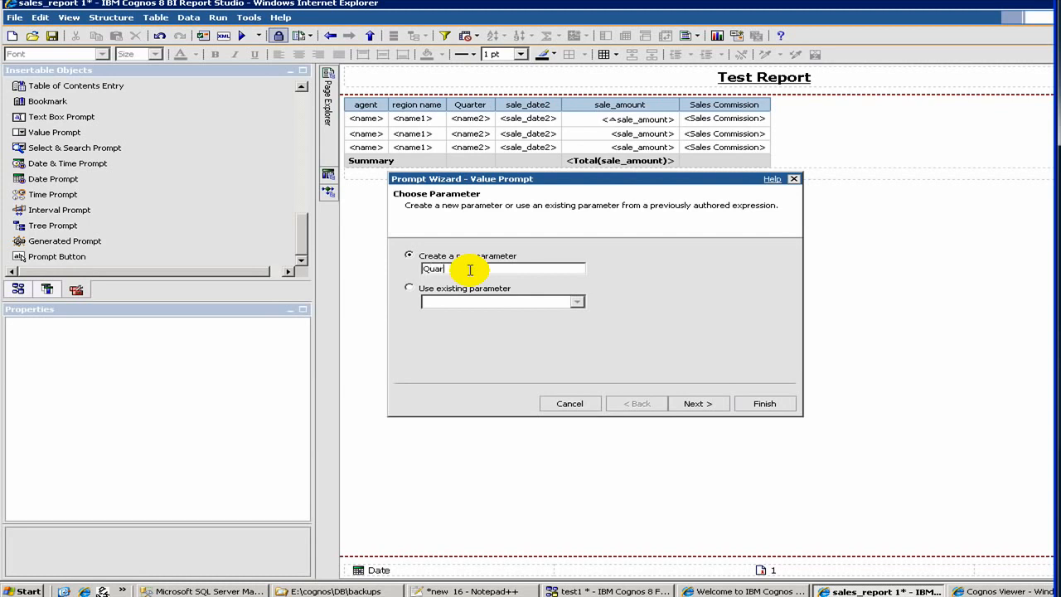
mouse_move(452, 286)
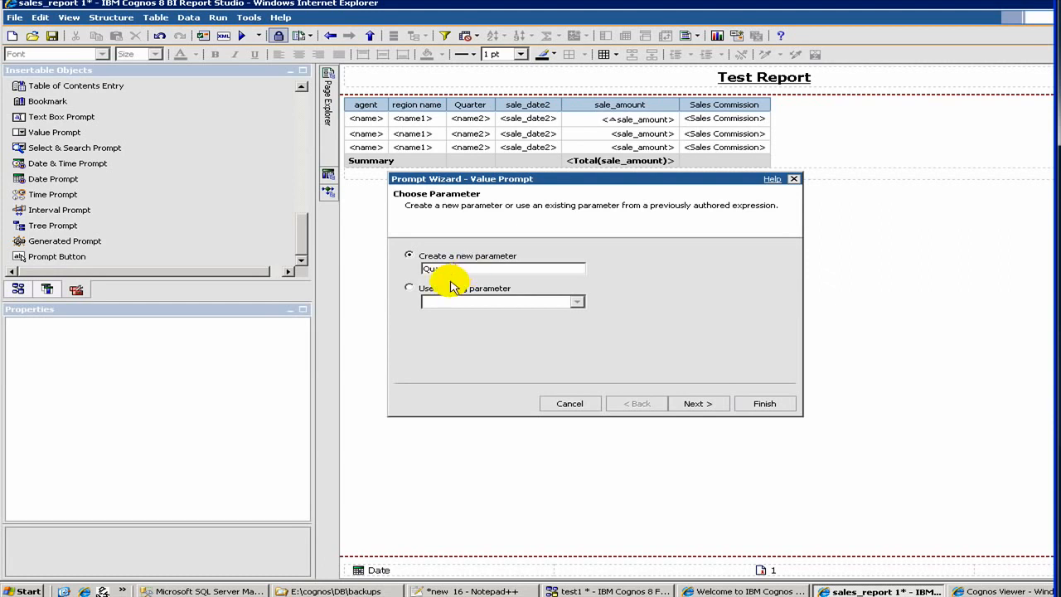
text(Quarter)
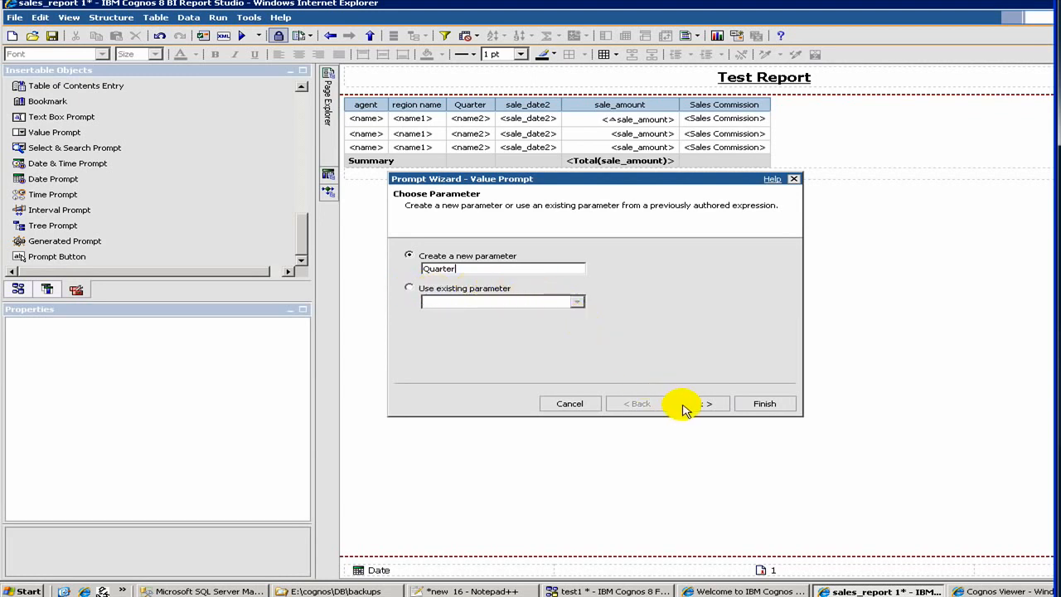
click(693, 404)
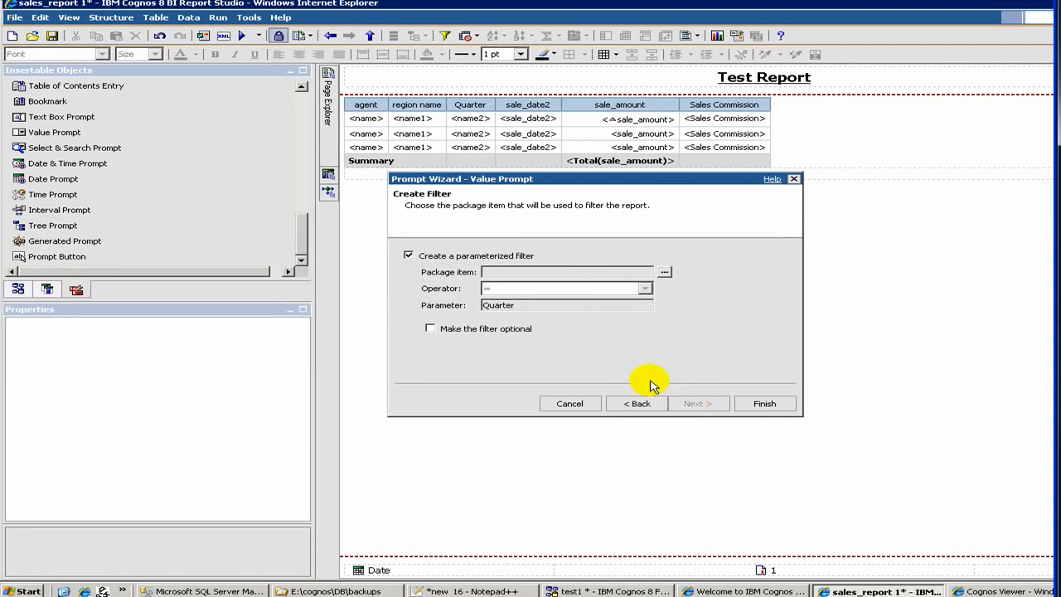
mouse_move(530, 286)
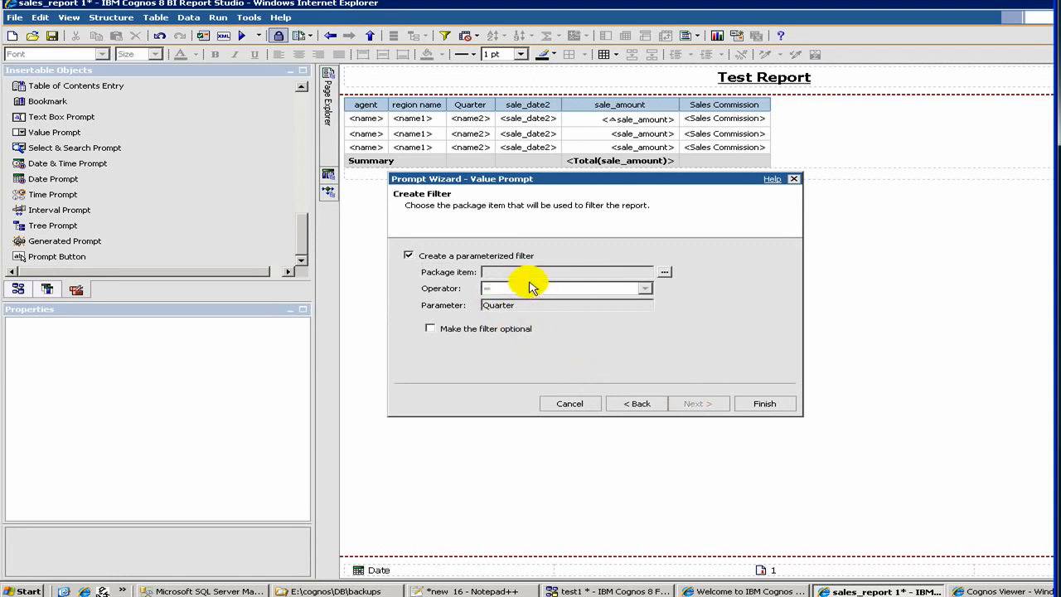
mouse_move(493, 284)
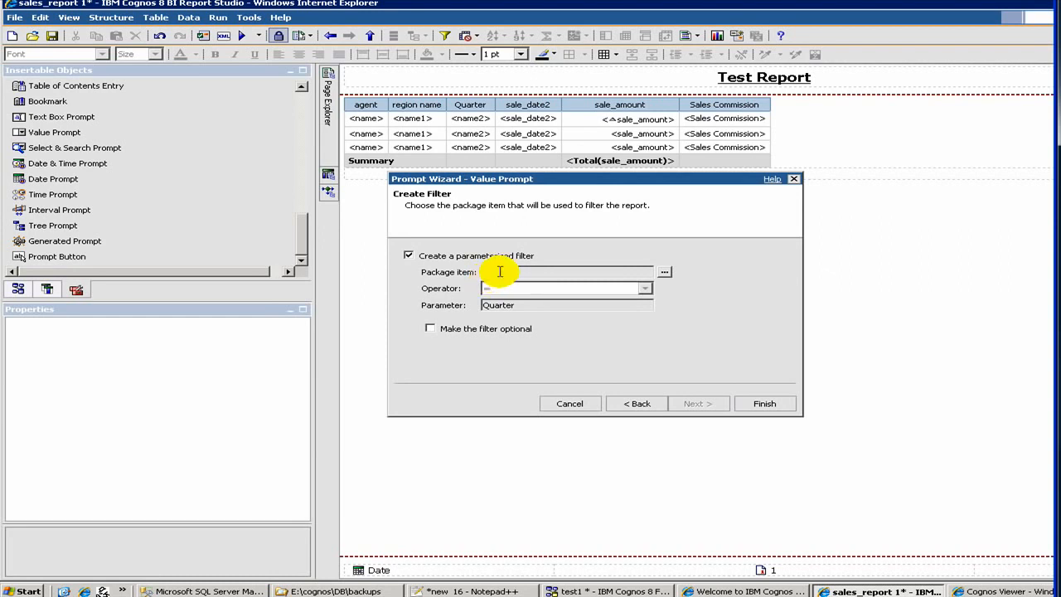
mouse_move(490, 273)
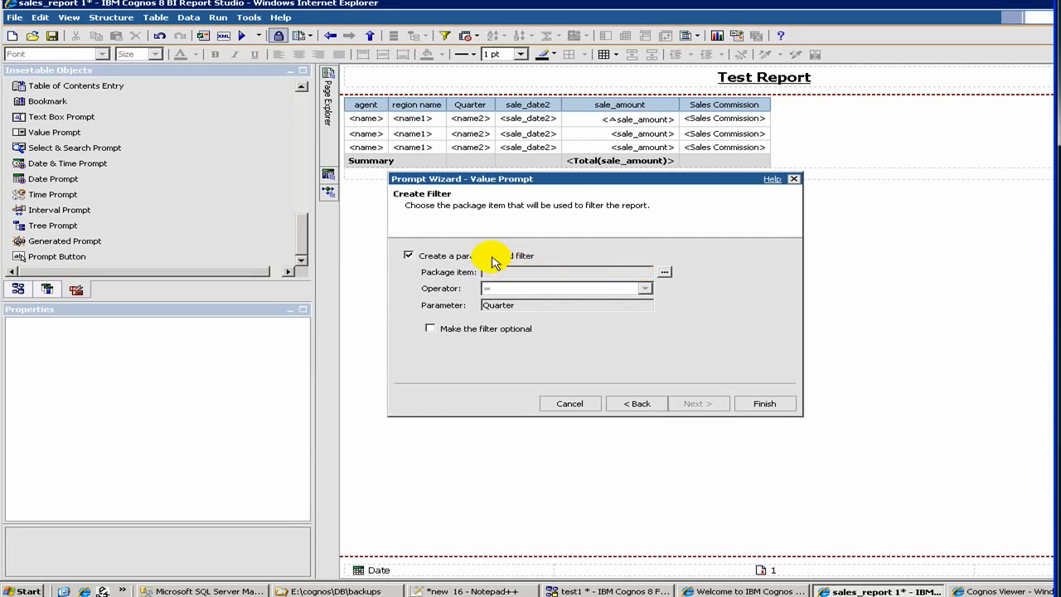
mouse_move(676, 278)
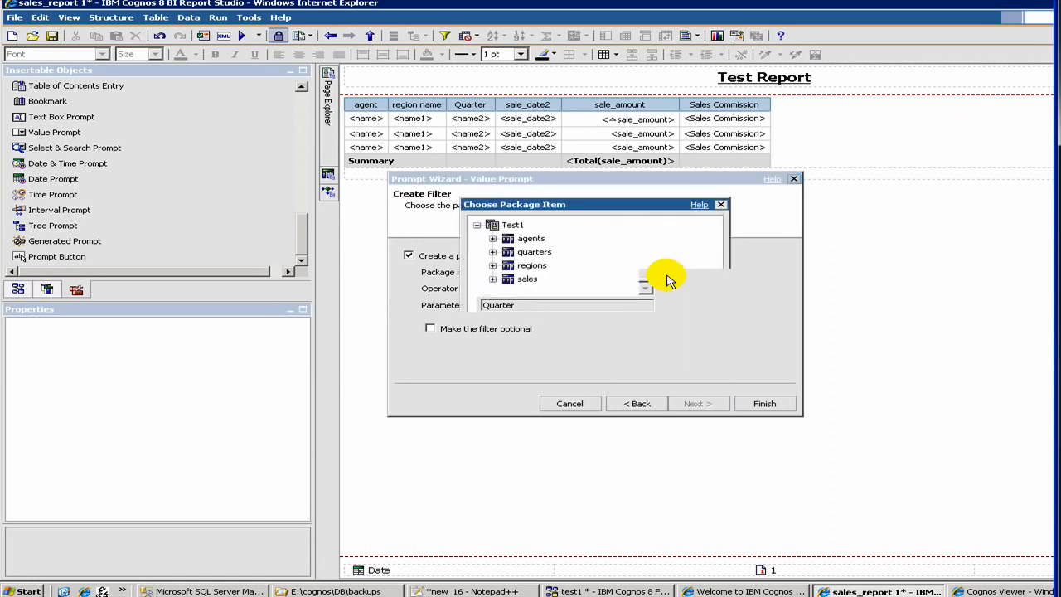
- Base the Quarter filter on the quarters name item and continue to value population
click(493, 251)
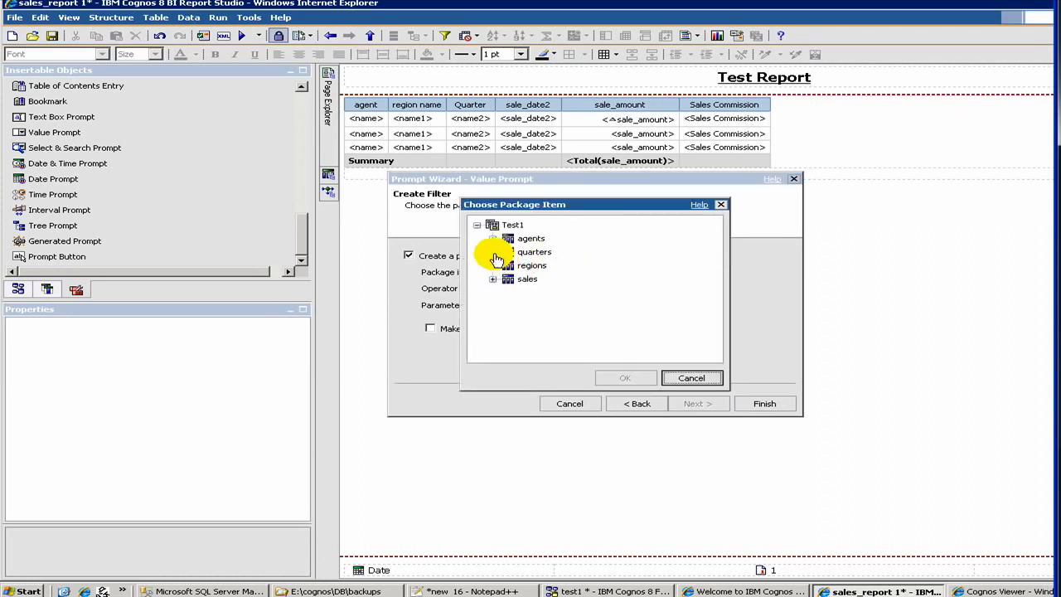
click(493, 252)
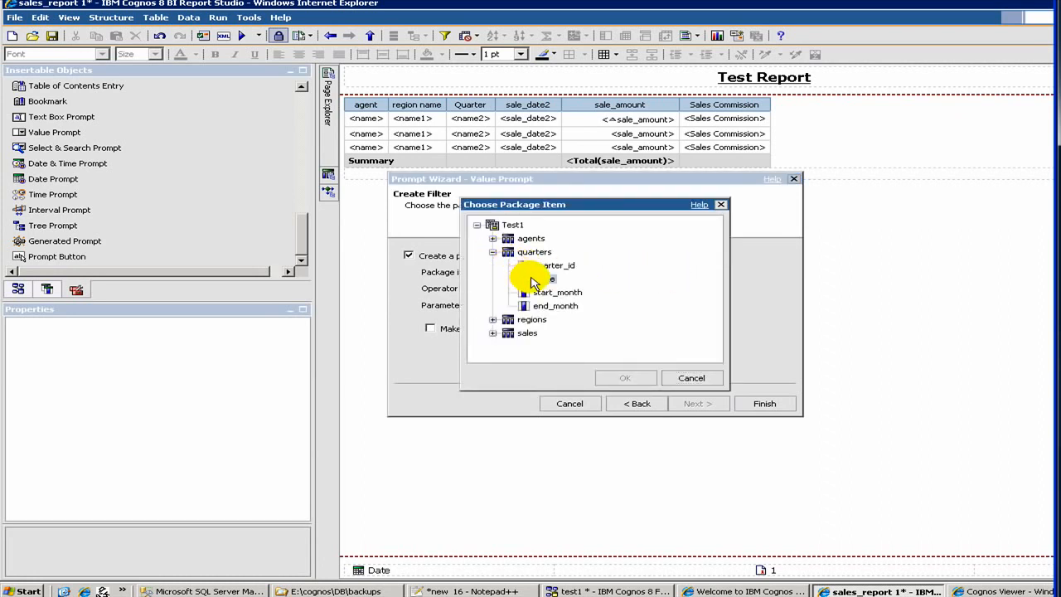
click(555, 279)
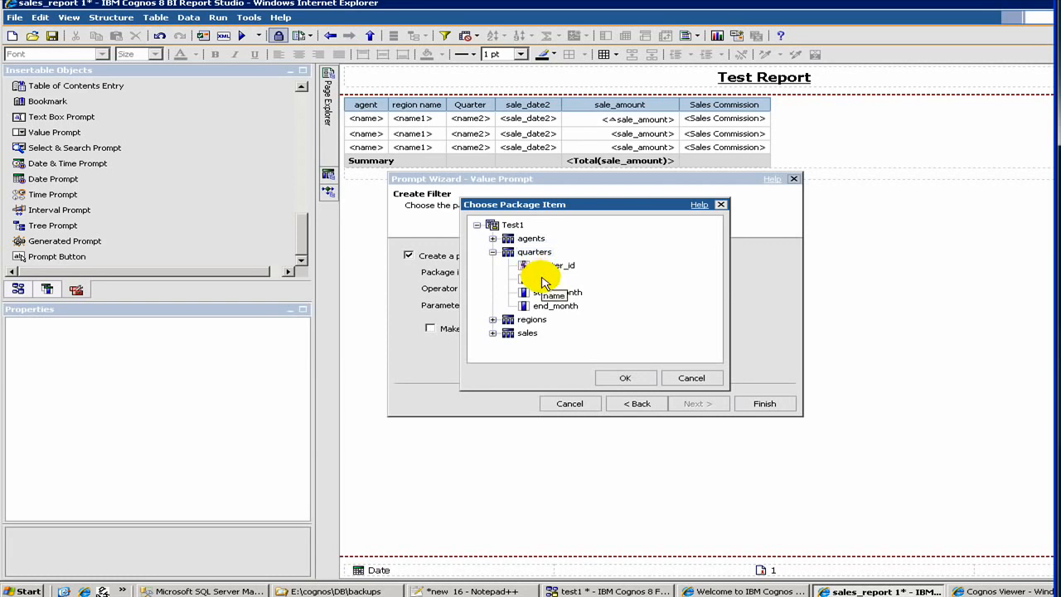
click(625, 377)
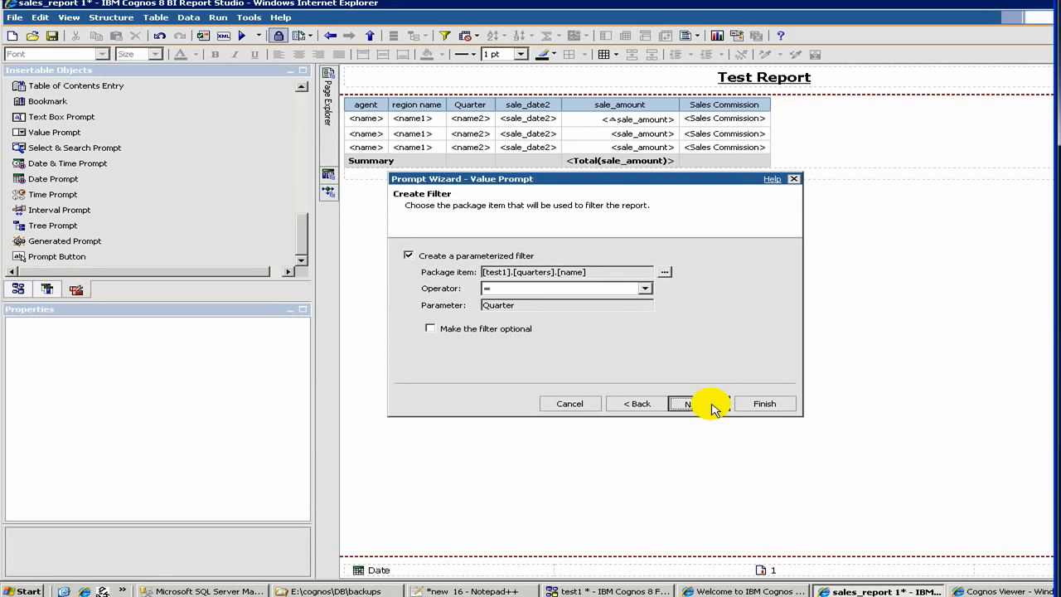
click(686, 404)
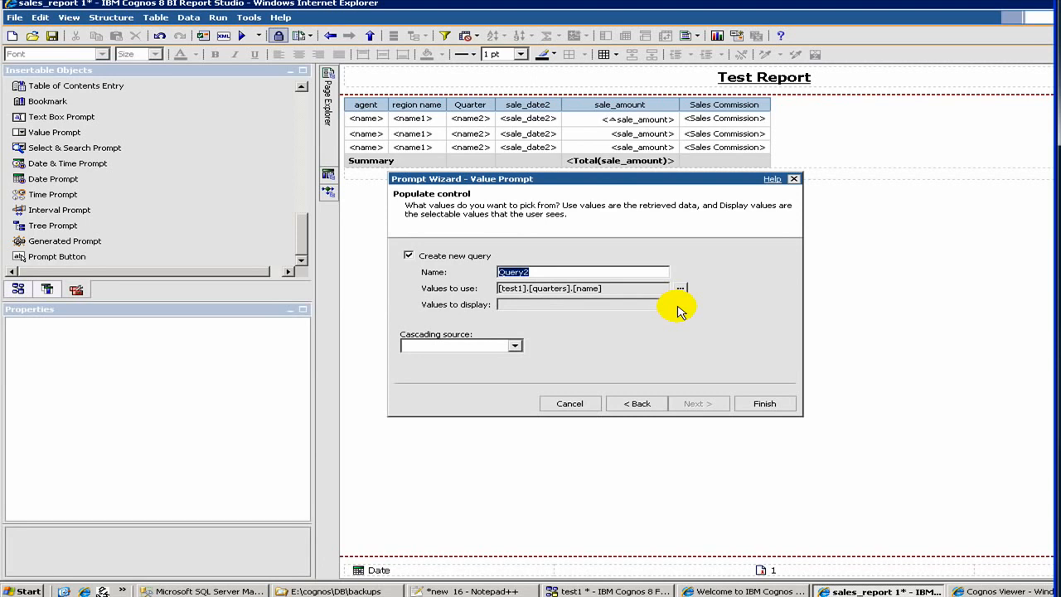
- Set quarters name as the prompt's display values on the populate-control page
click(637, 402)
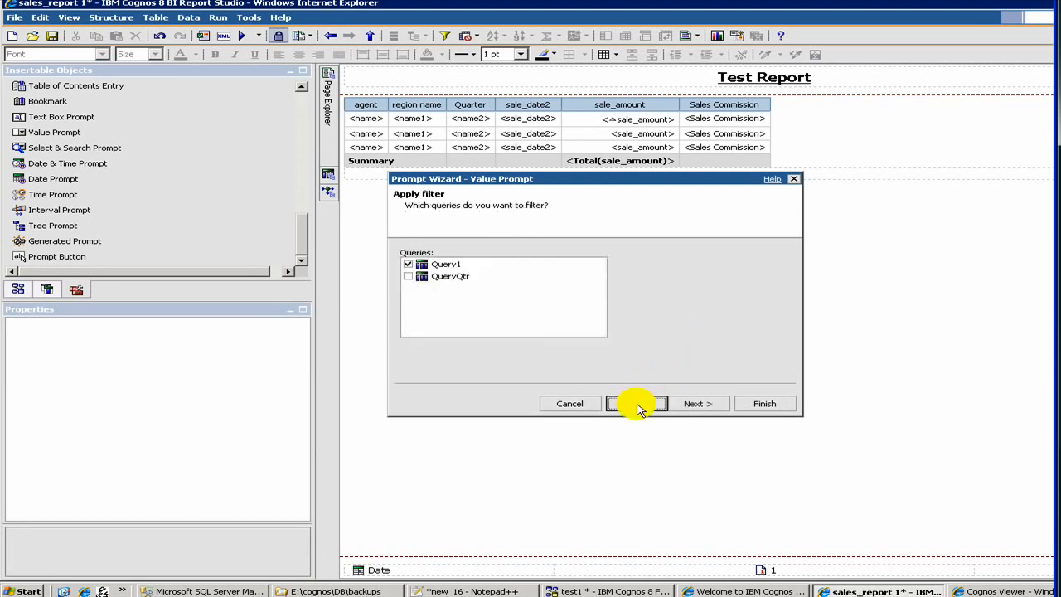
click(697, 403)
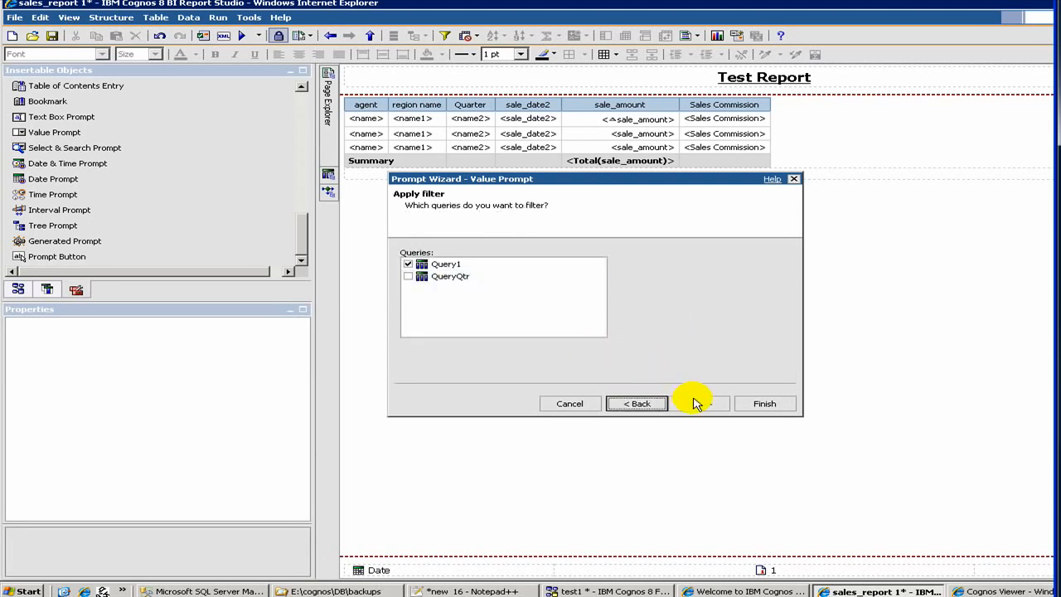
click(695, 403)
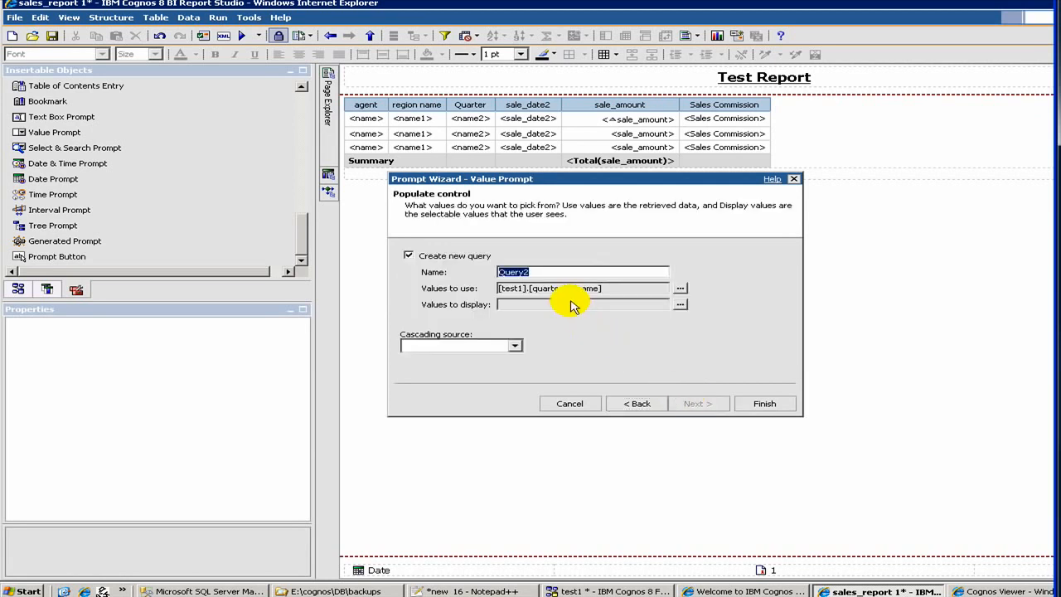
click(681, 287)
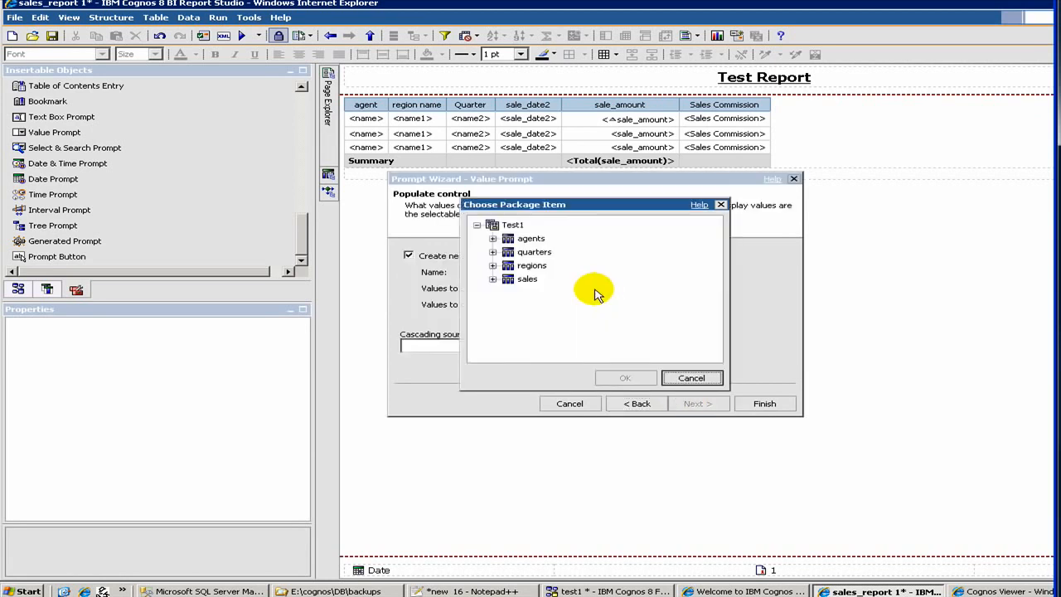
click(492, 252)
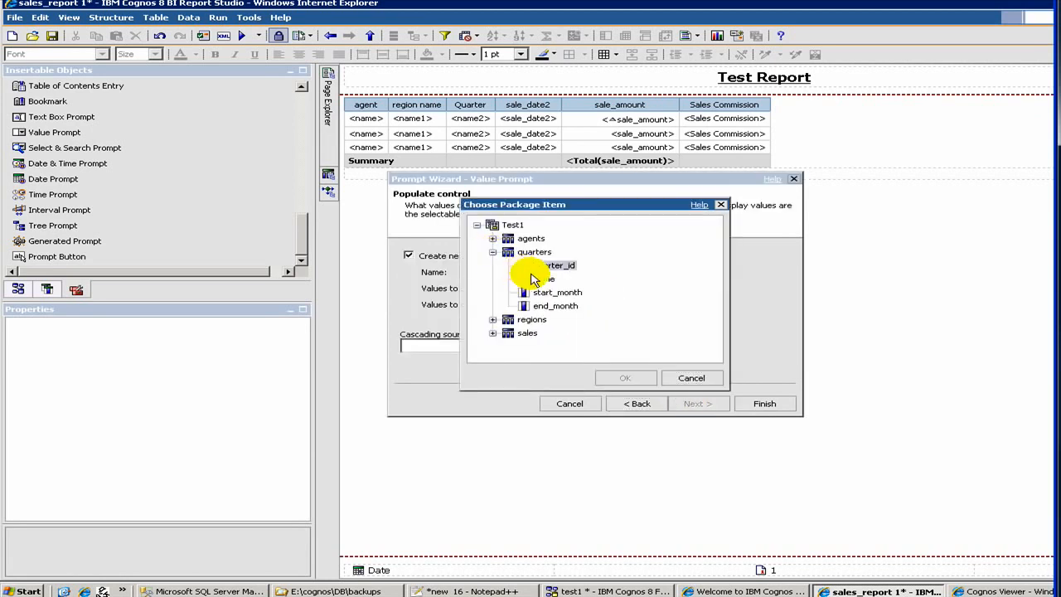
click(625, 377)
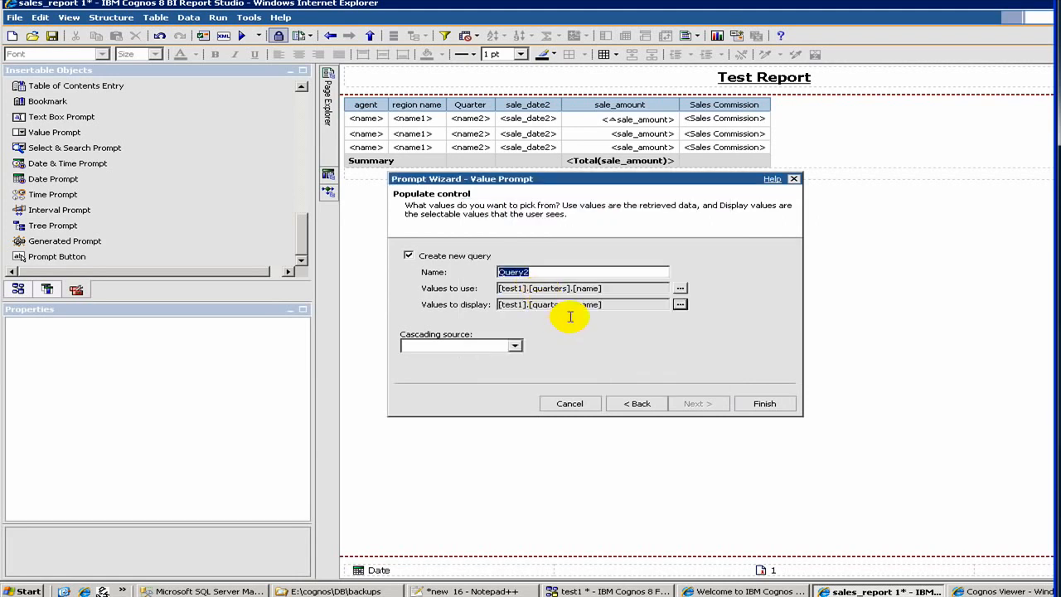
mouse_move(561, 288)
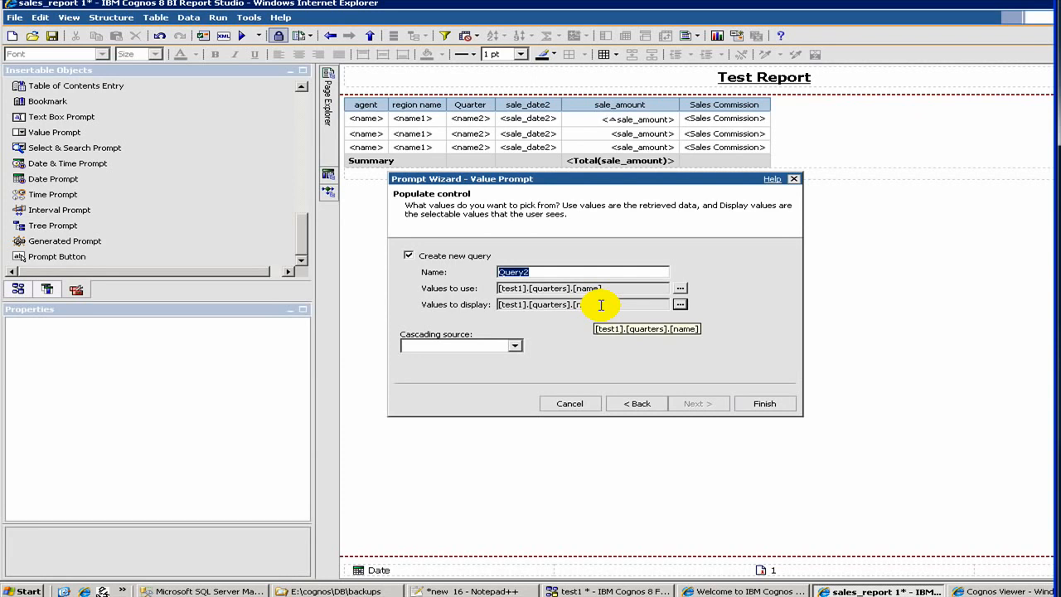
mouse_move(601, 304)
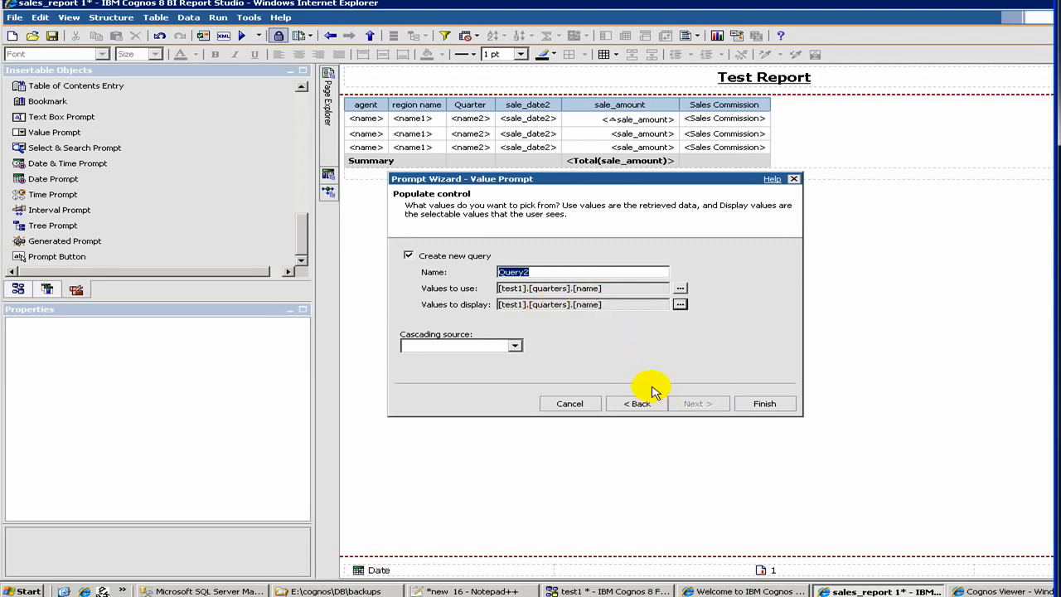
mouse_move(744, 403)
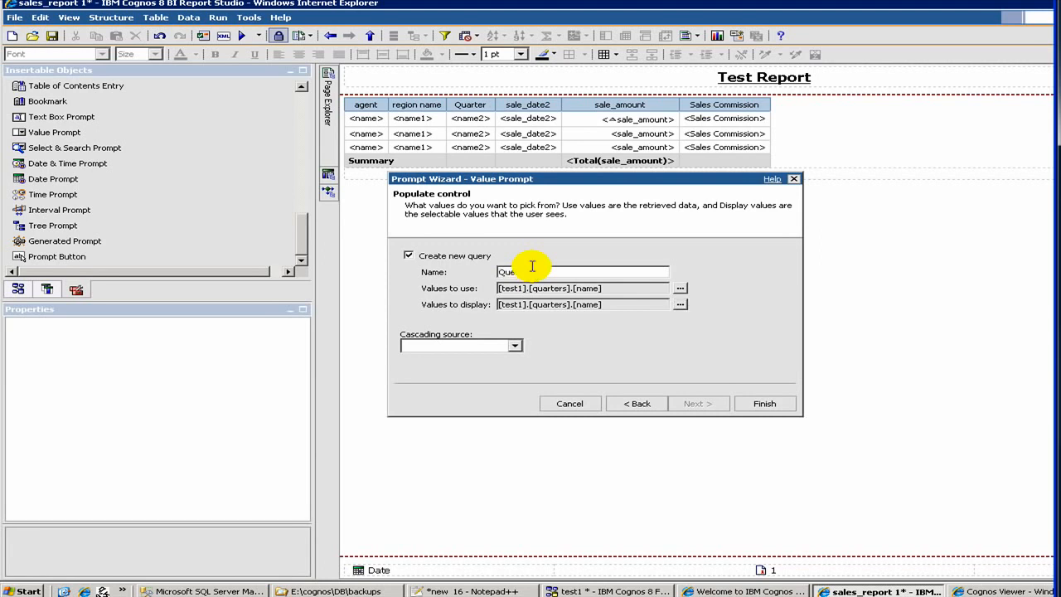
- Rename the prompt query to QueryQtr and finish the wizard to insert the drop-down
text(ry)
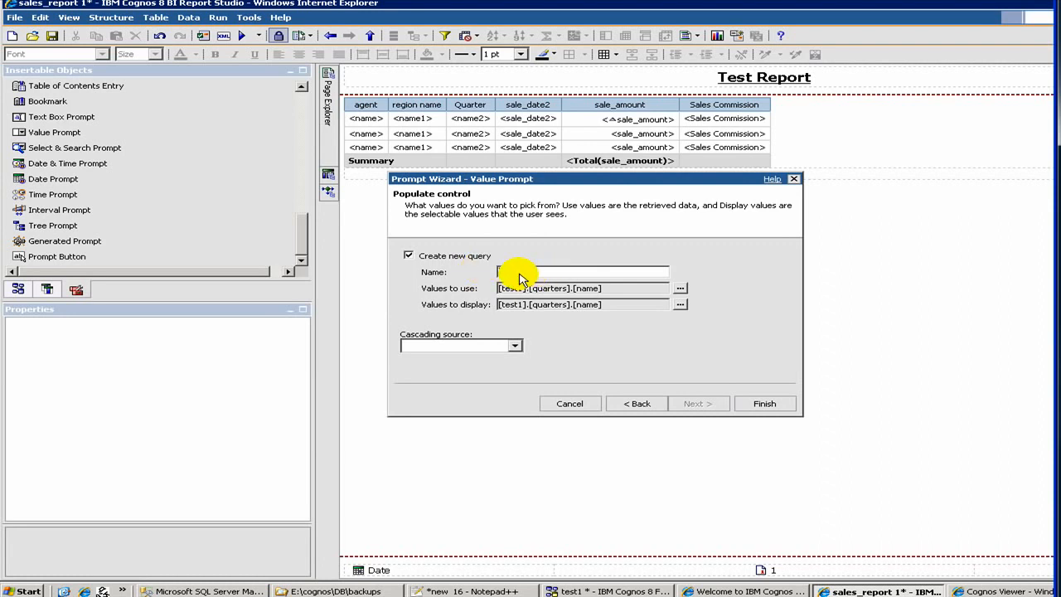
text(QueryQtr)
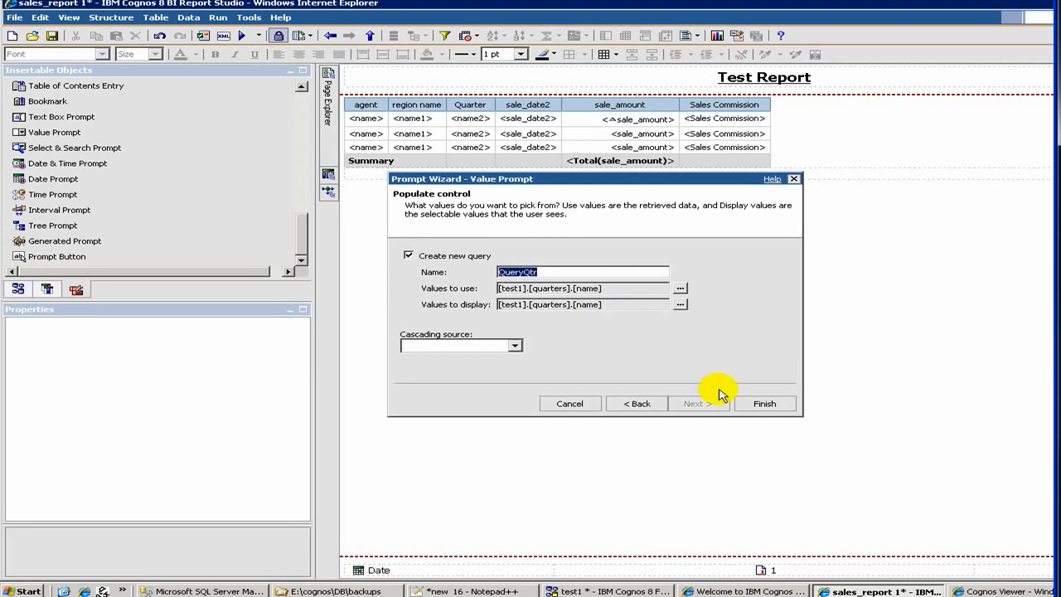
mouse_move(767, 412)
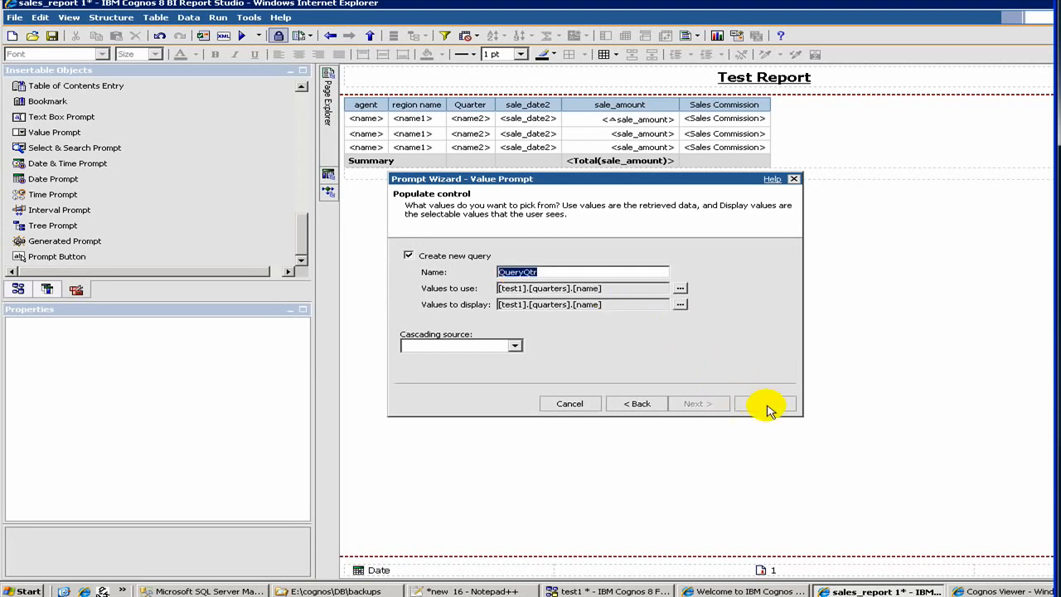
click(764, 404)
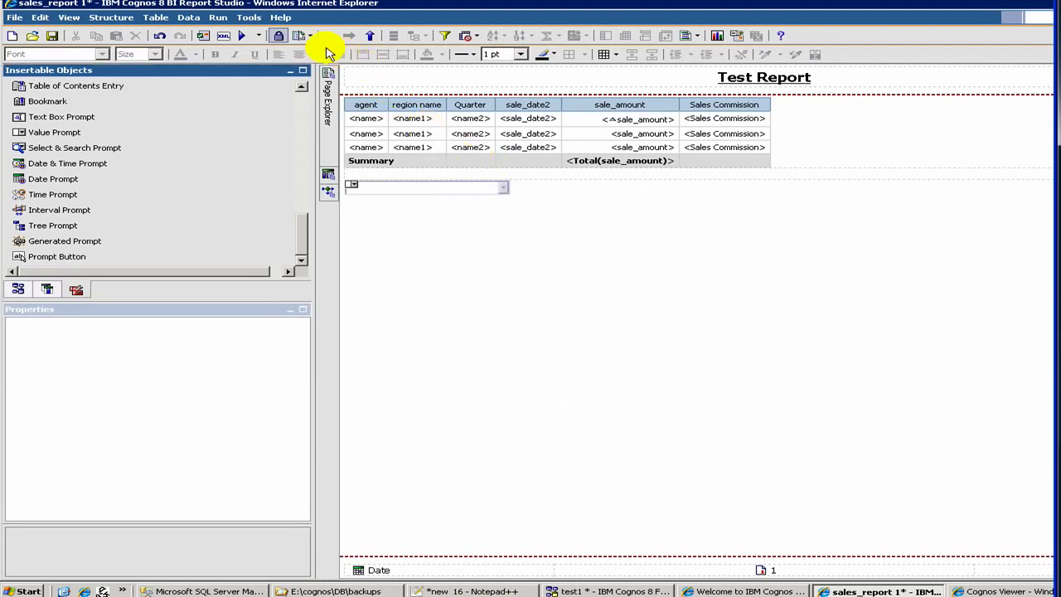
mouse_move(243, 35)
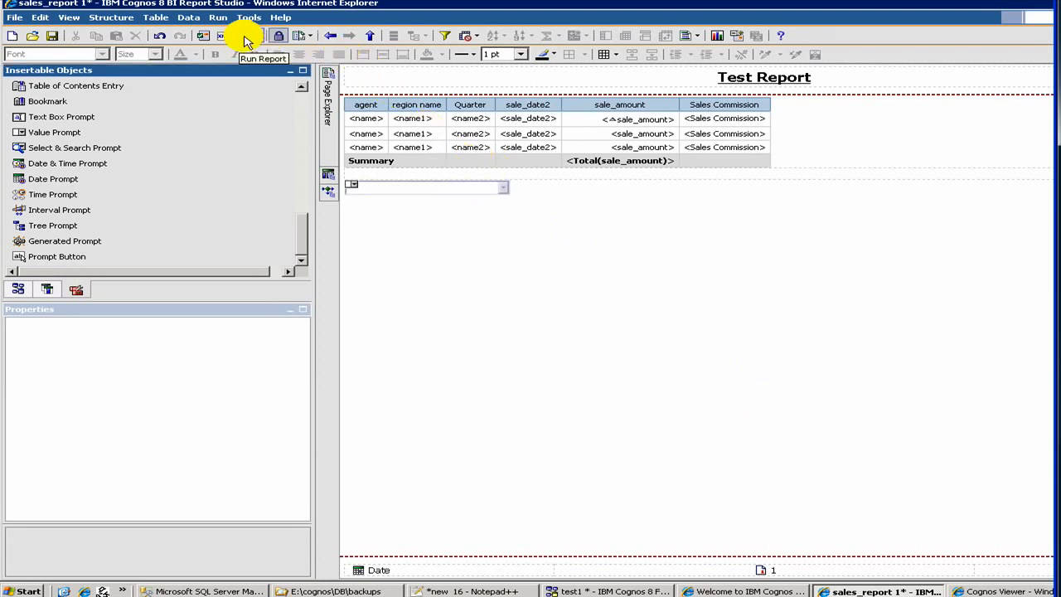
mouse_move(282, 83)
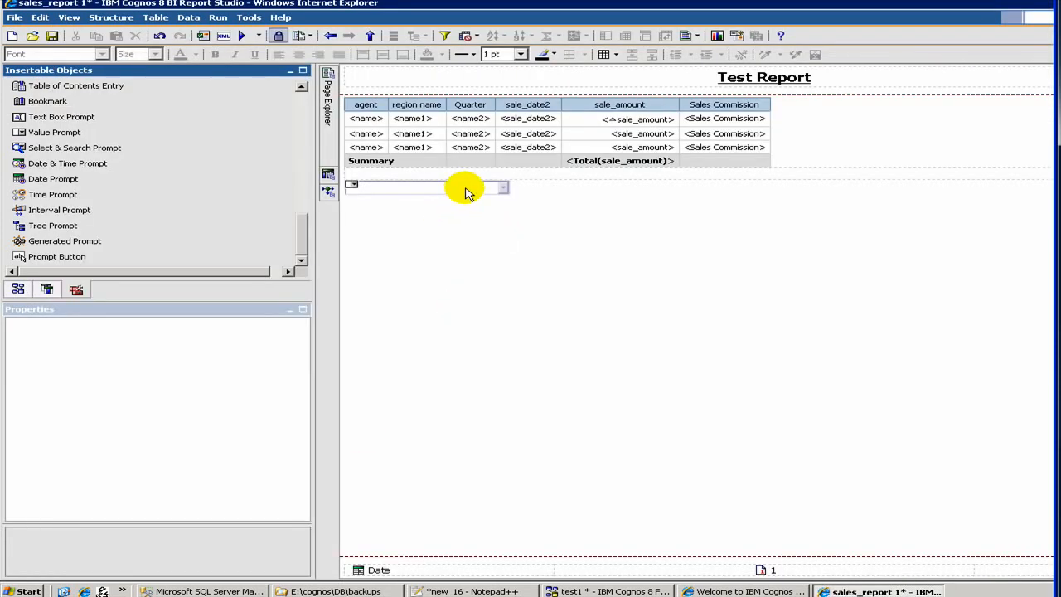
- Set the quarter value prompt's Auto-Submit property to Yes
click(425, 187)
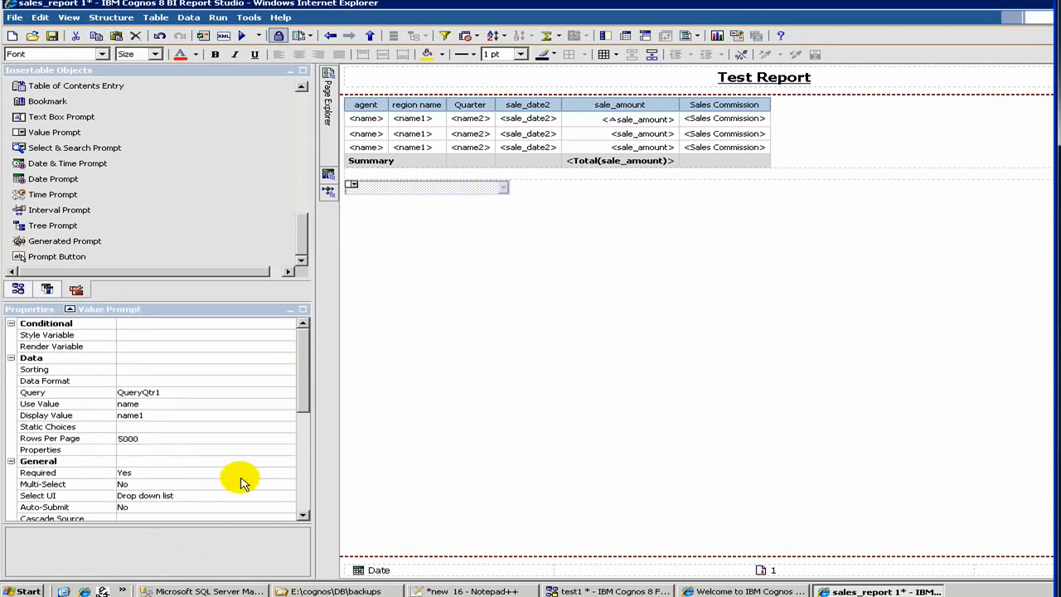
scroll(down, 3)
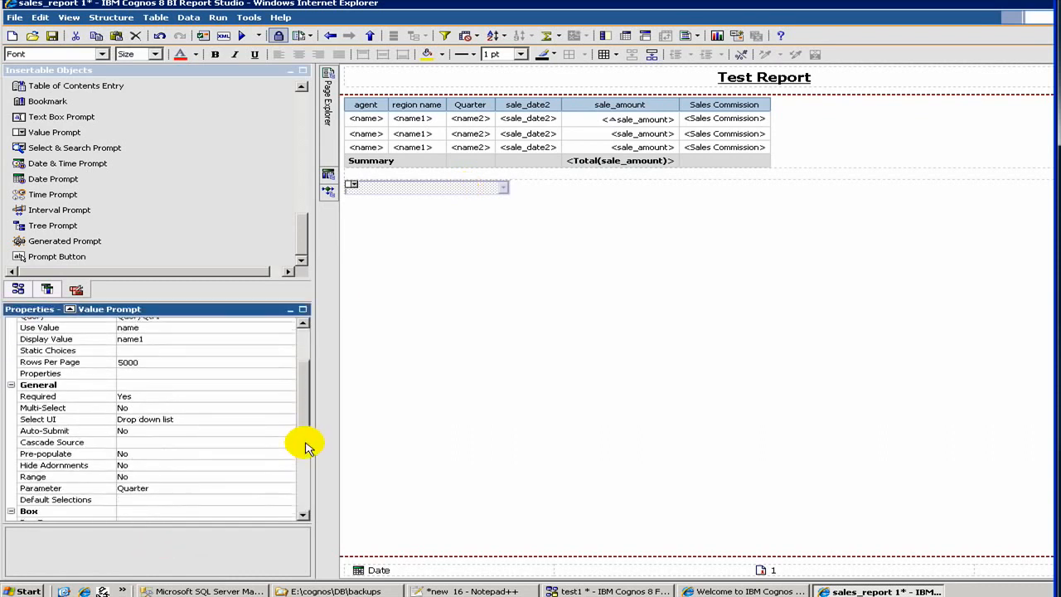
scroll(down, 3)
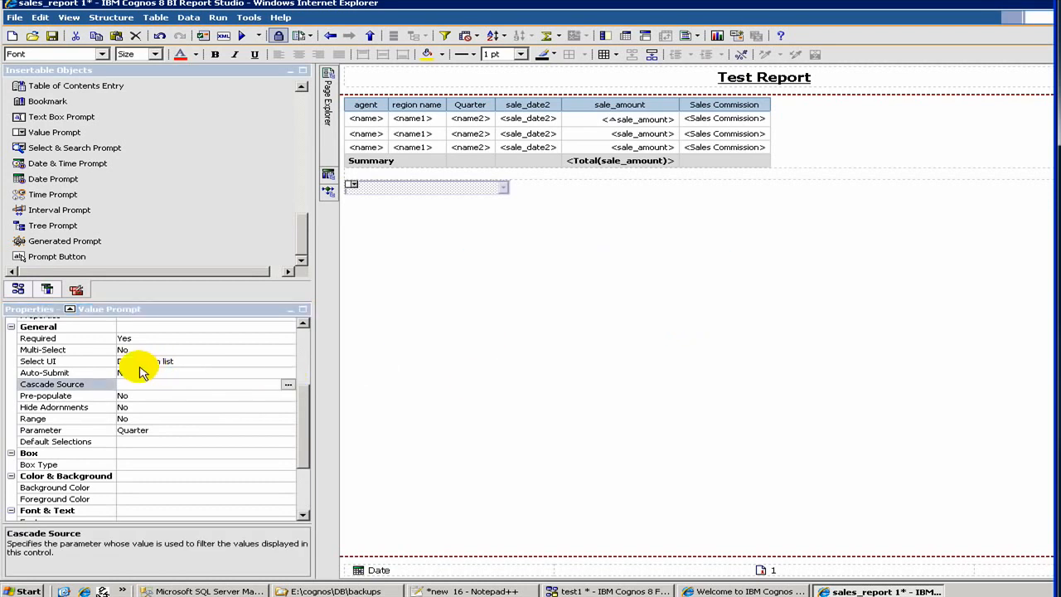
click(44, 372)
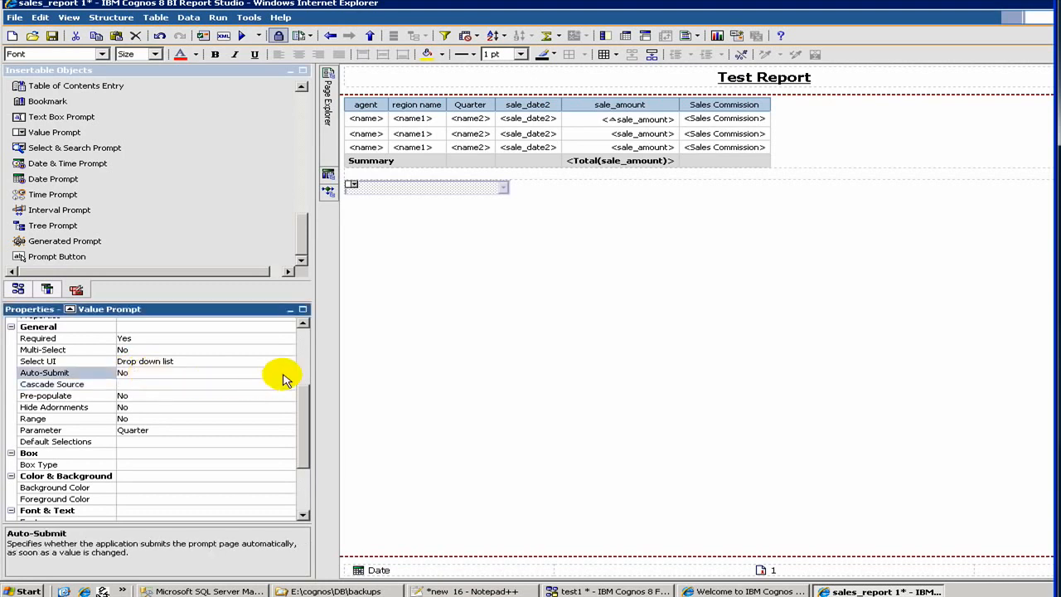
click(288, 372)
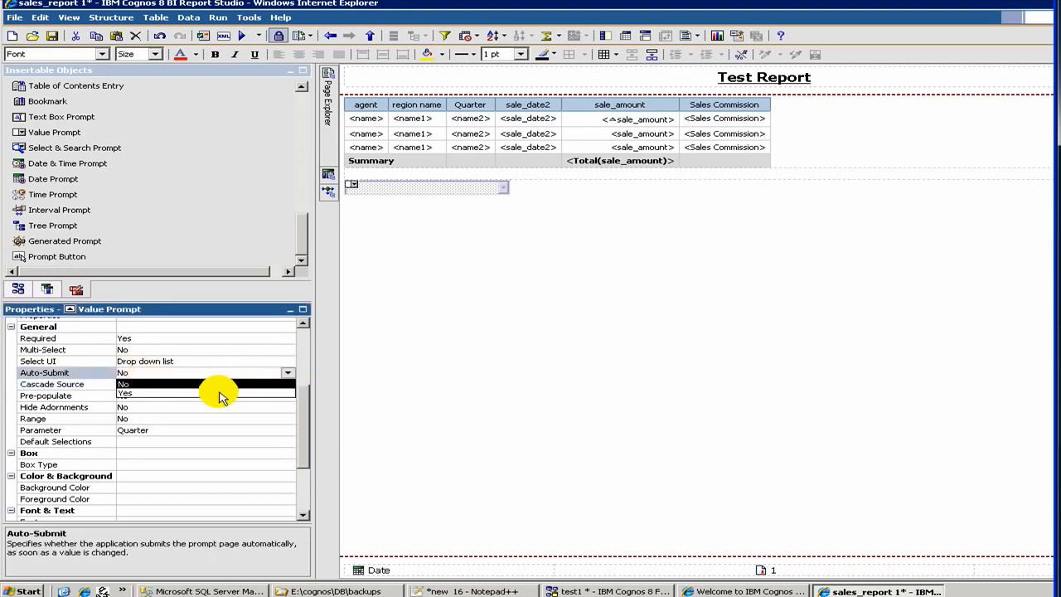
click(125, 393)
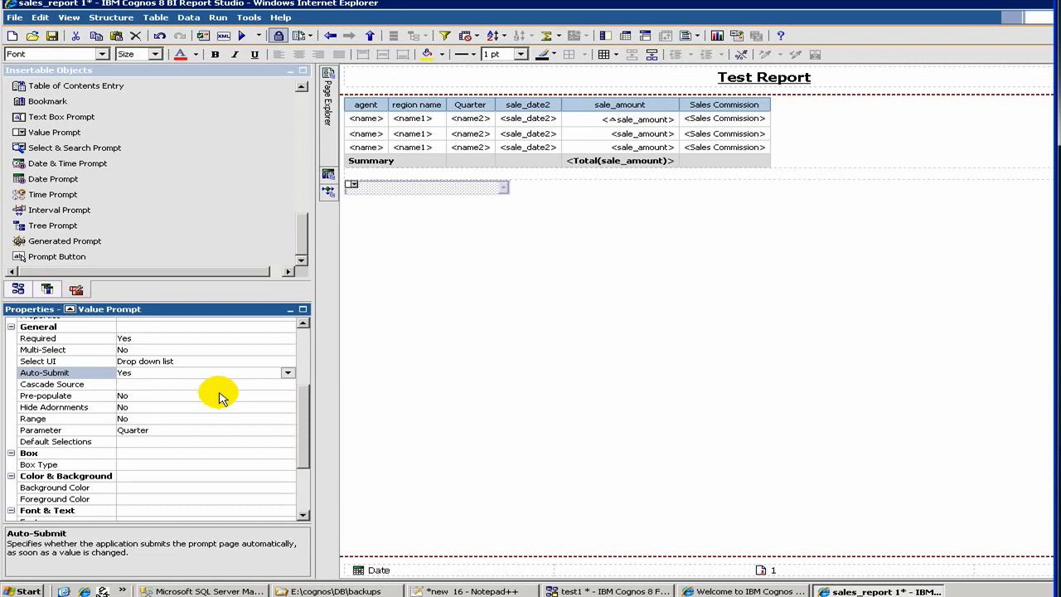
mouse_move(431, 228)
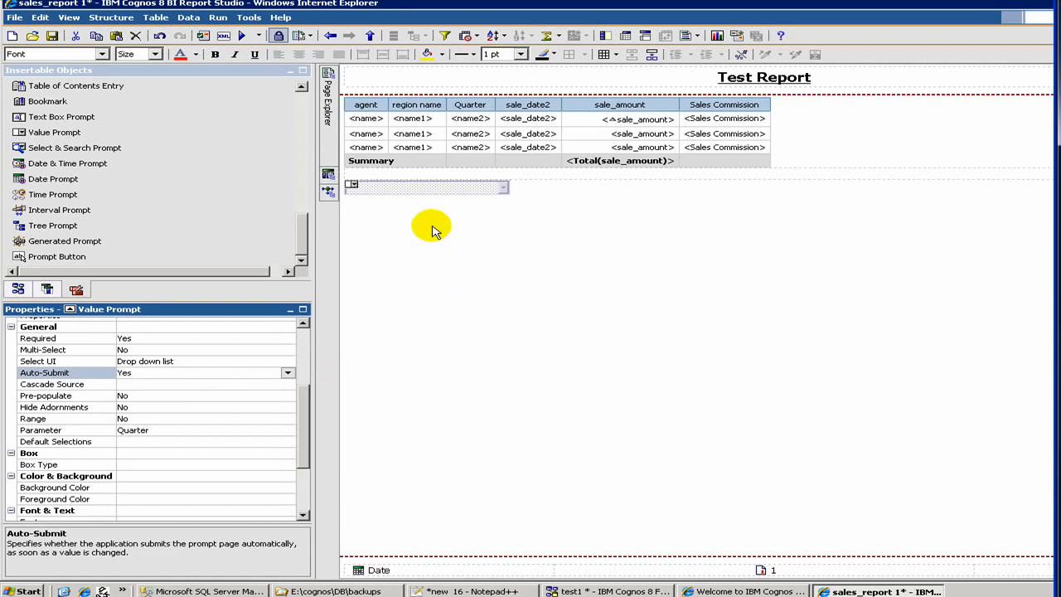
mouse_move(736, 550)
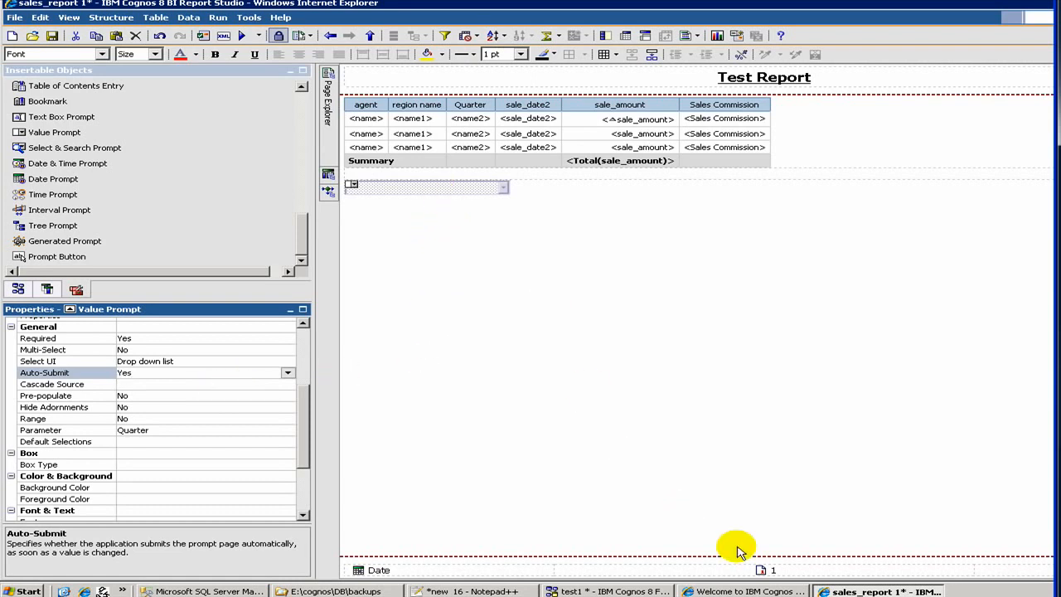
mouse_move(597, 207)
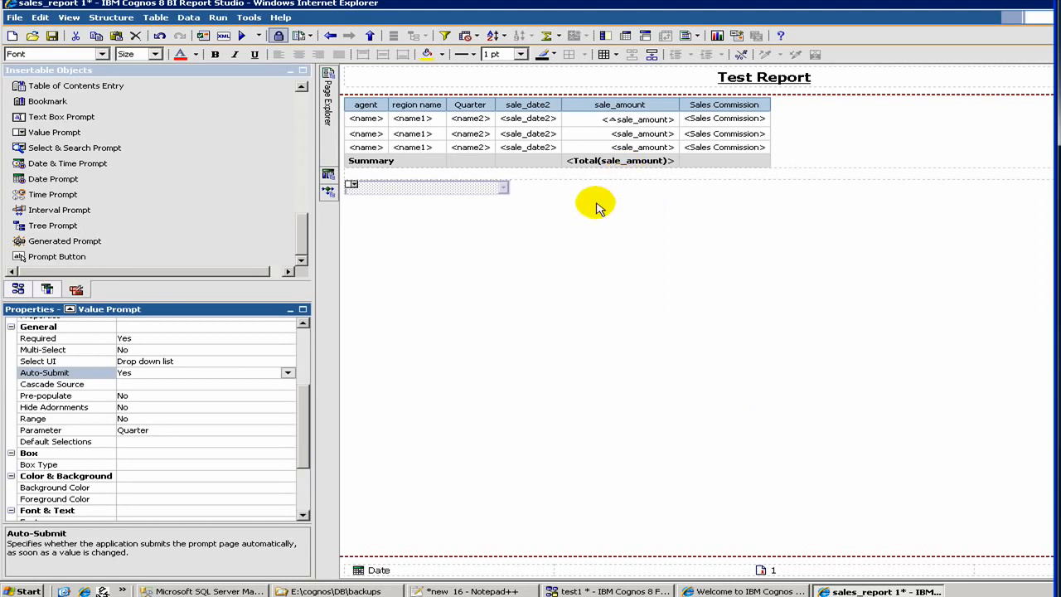
mouse_move(428, 131)
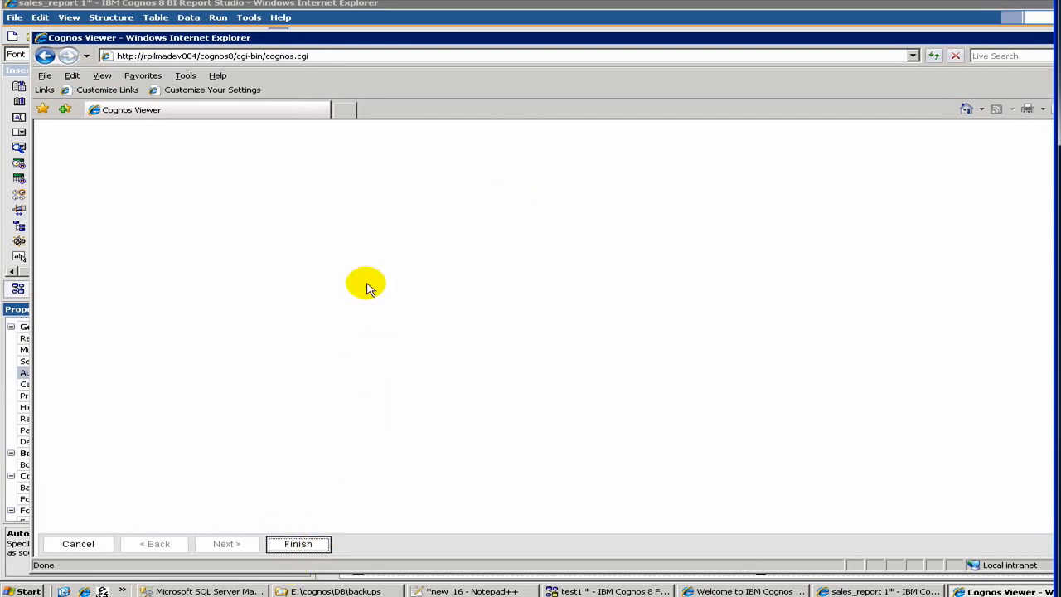
- Run Test Report and open the prompt page's quarter drop-down to choose Quarter 2
click(298, 544)
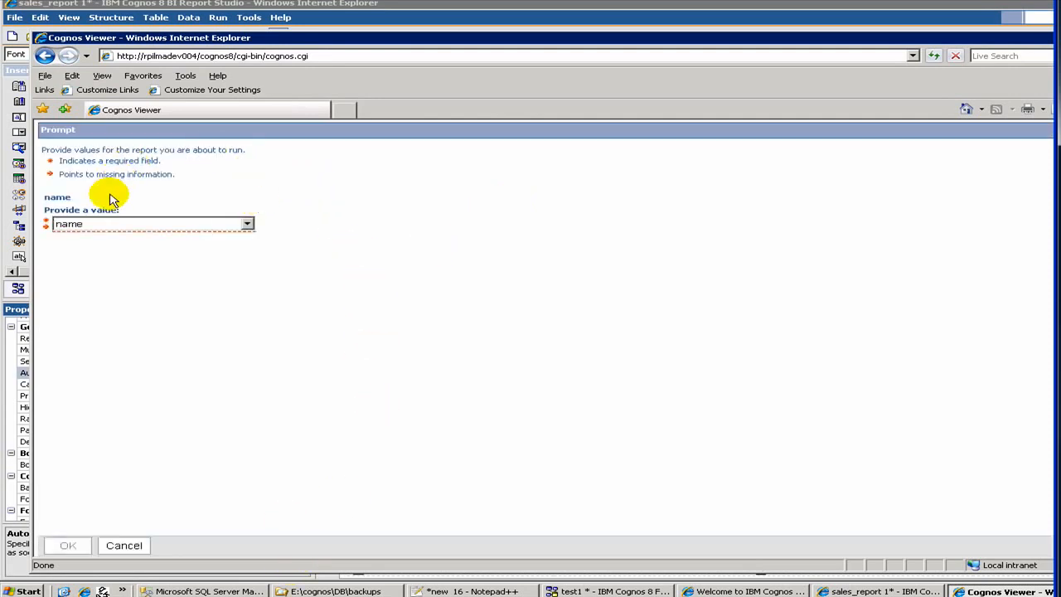
mouse_move(112, 228)
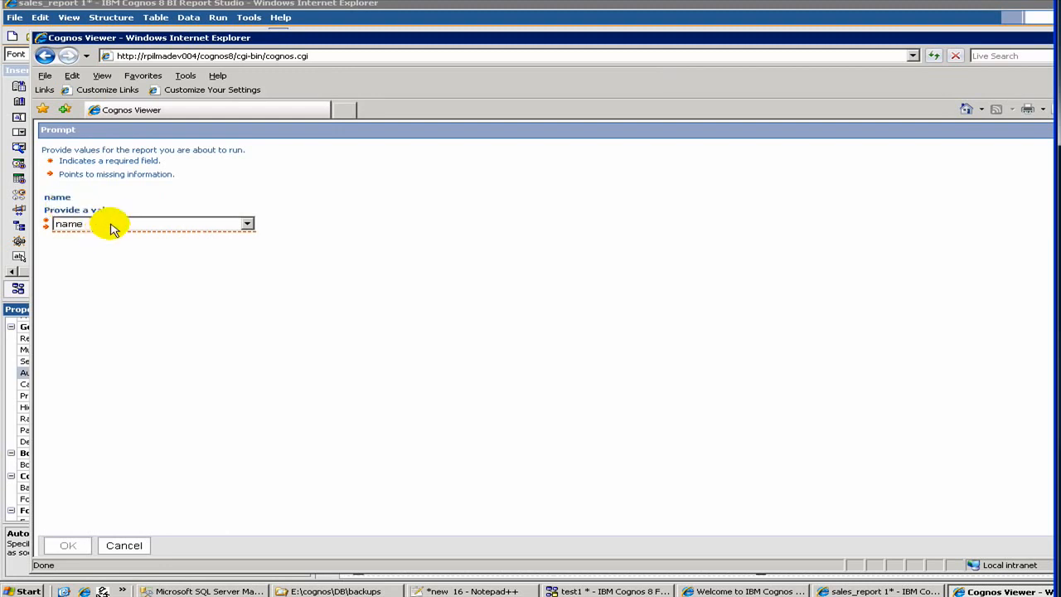
click(246, 224)
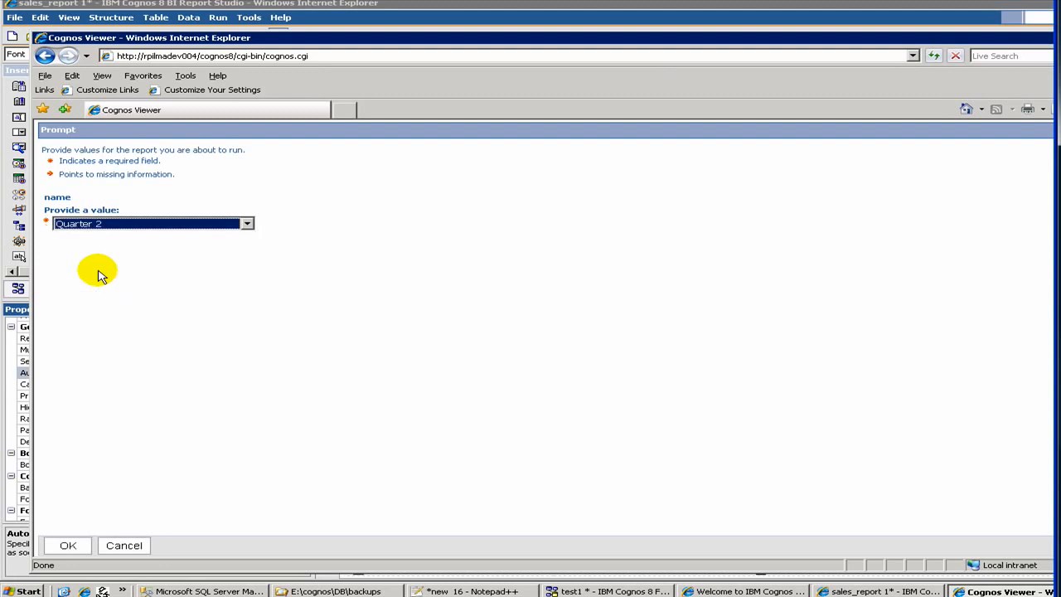
mouse_move(68, 546)
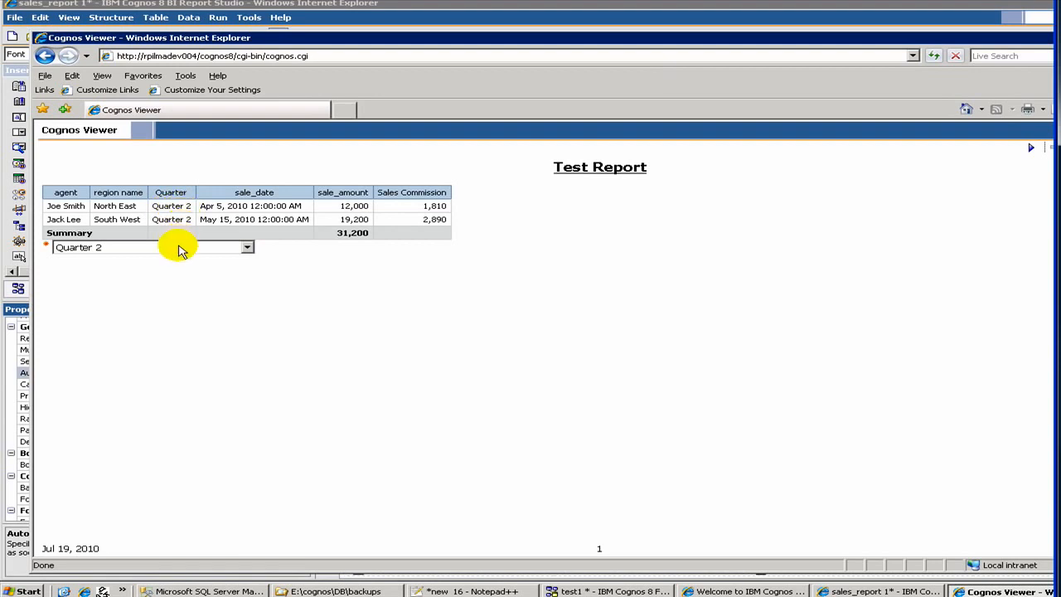
- Filter the report to Quarter 1, then Quarter 3 (29,000), and return to Report Studio
click(247, 247)
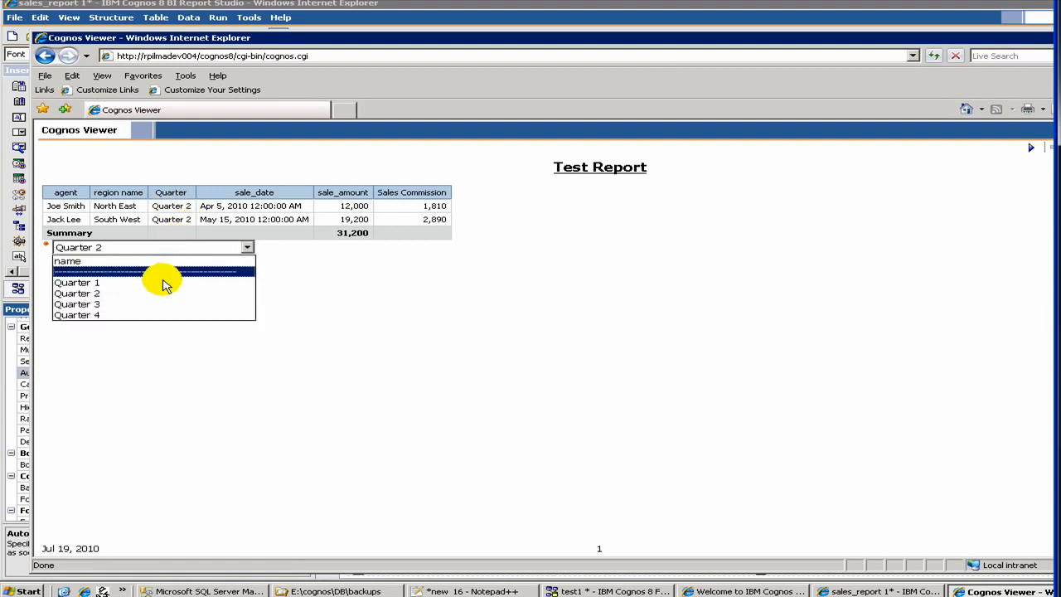
click(76, 282)
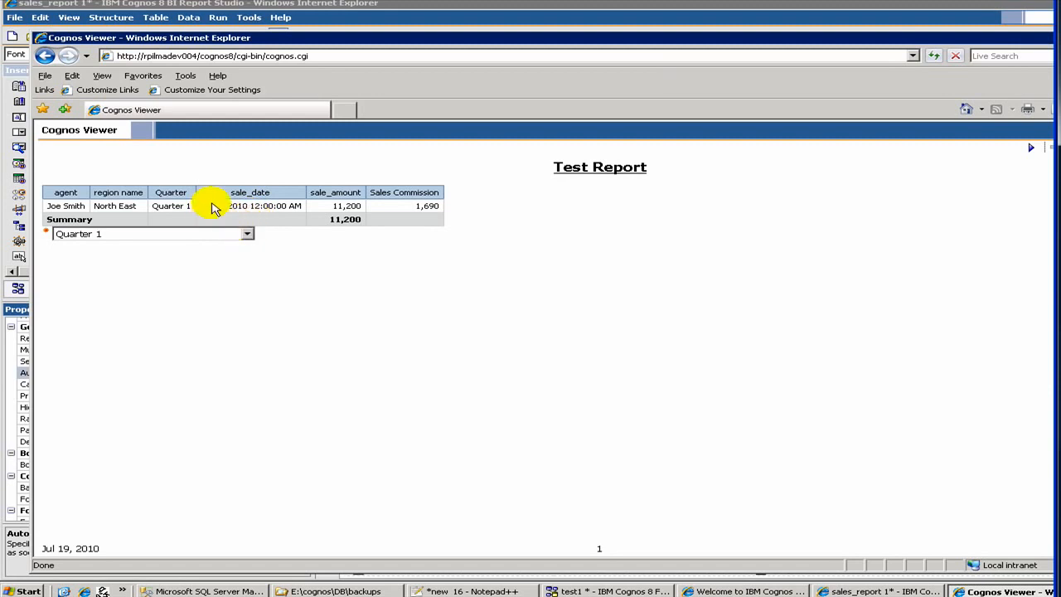
click(247, 234)
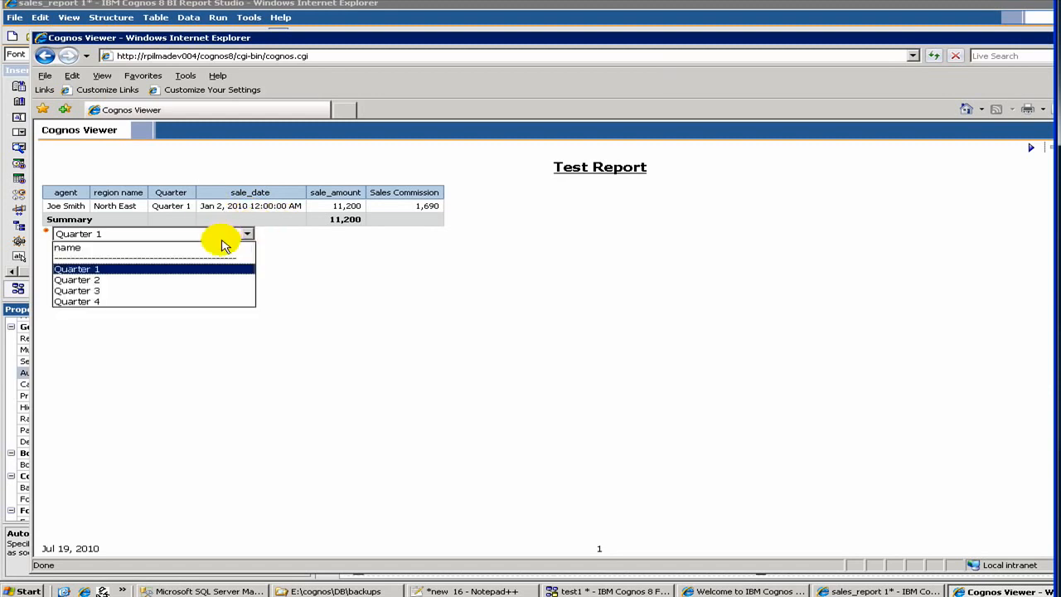
click(77, 290)
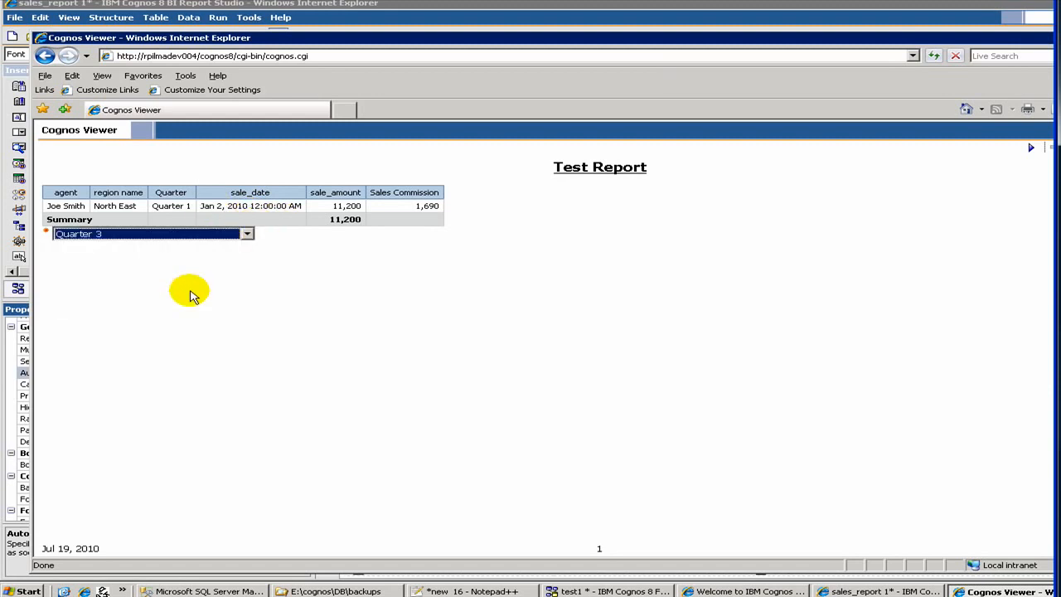
click(247, 233)
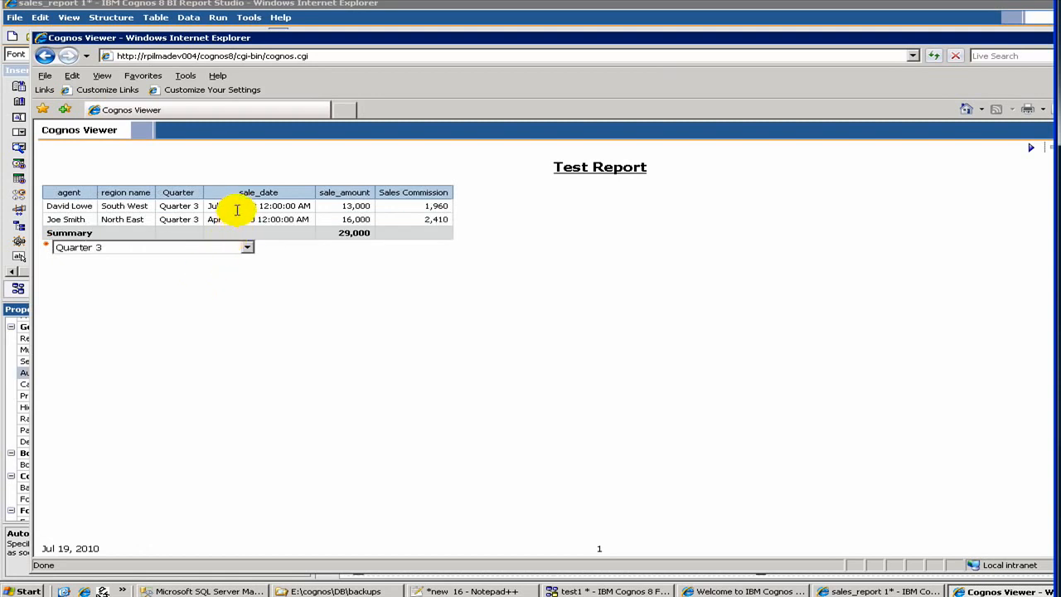
mouse_move(390, 338)
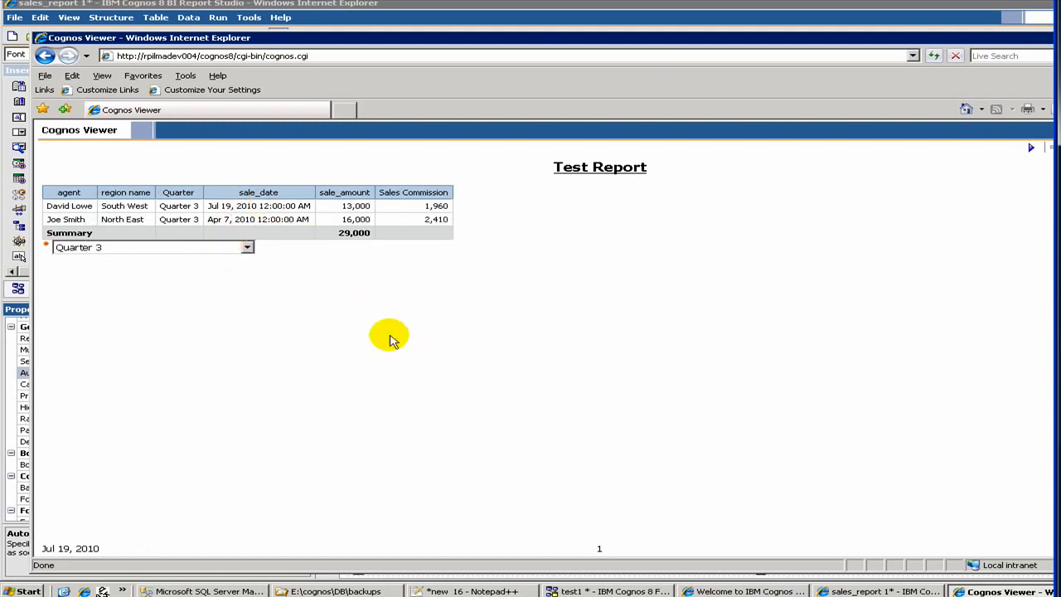
mouse_move(854, 590)
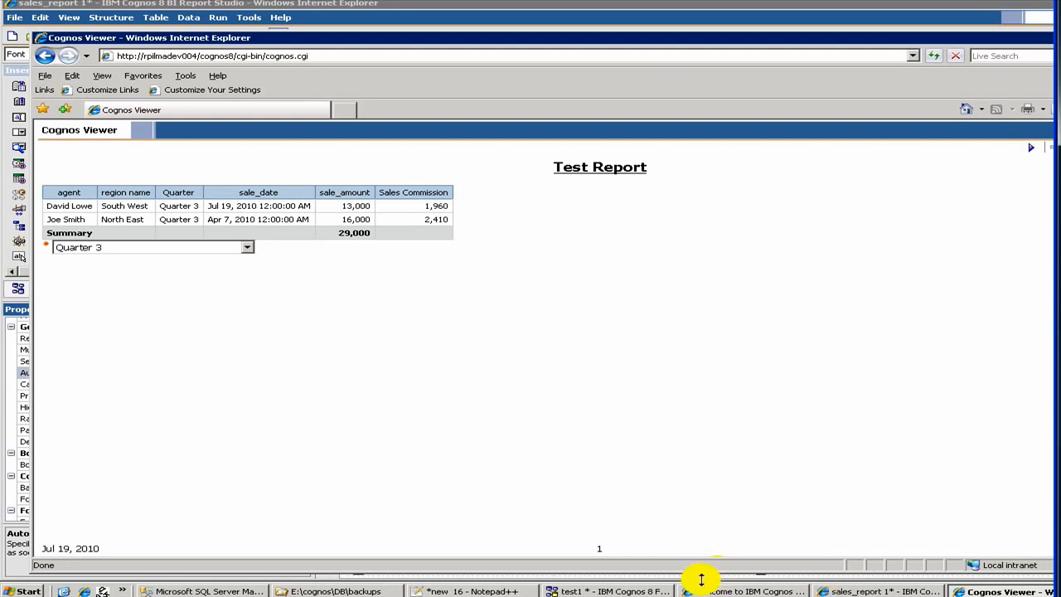
click(879, 591)
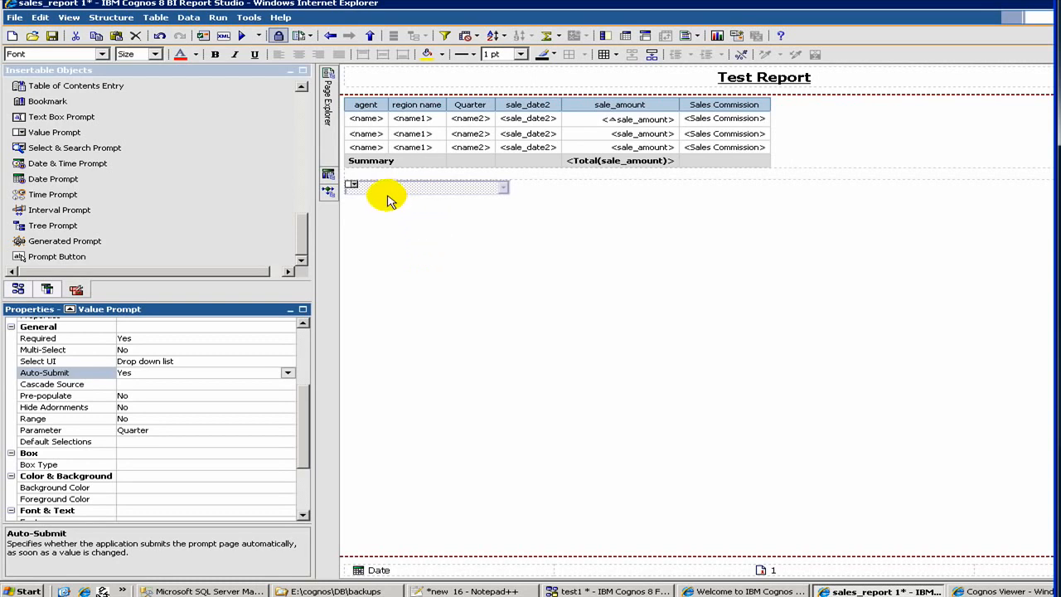
mouse_move(383, 193)
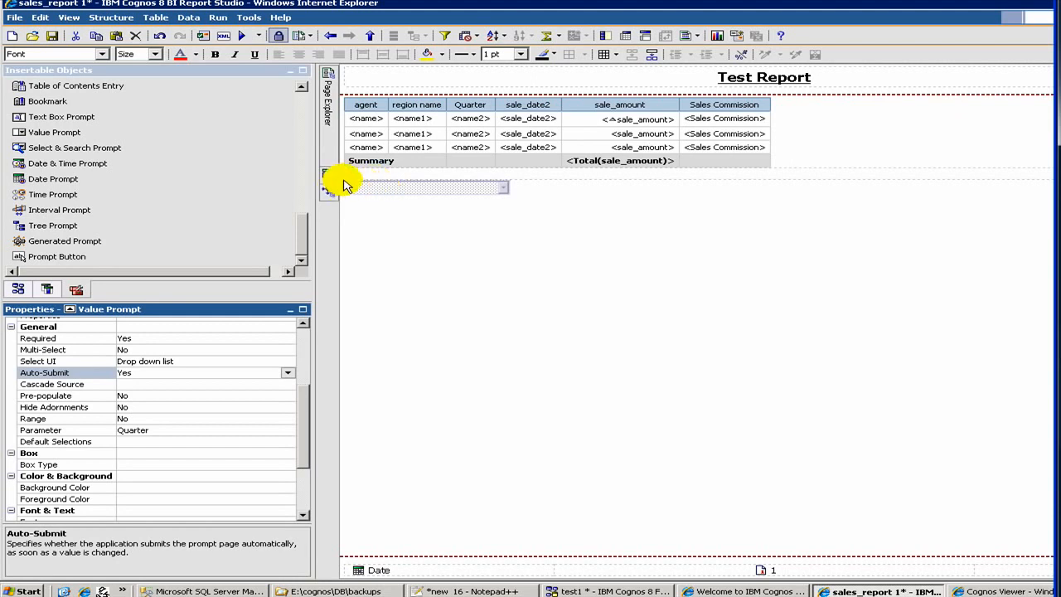
mouse_move(439, 153)
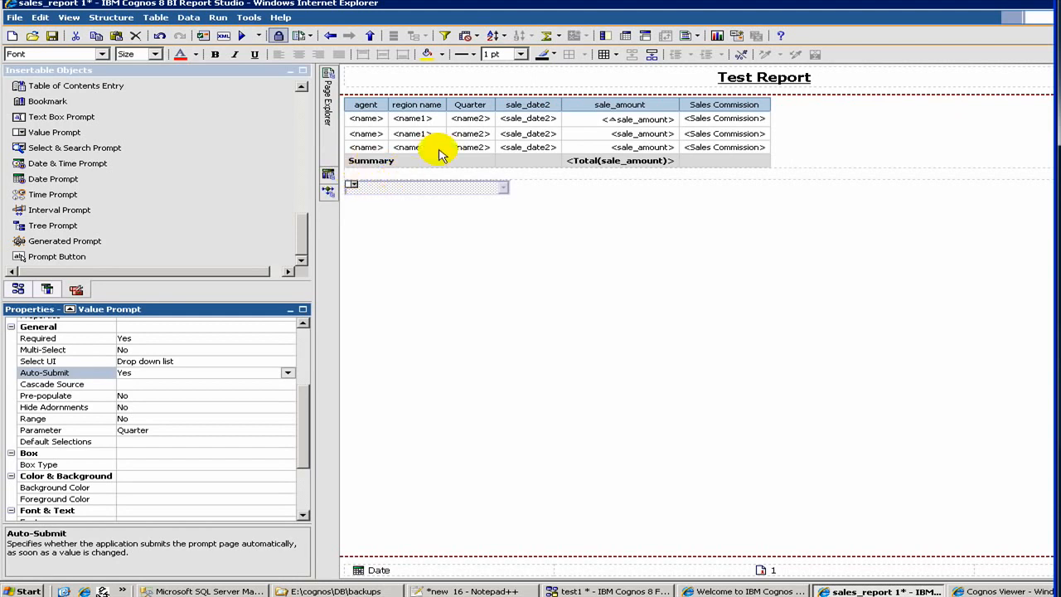
mouse_move(626, 133)
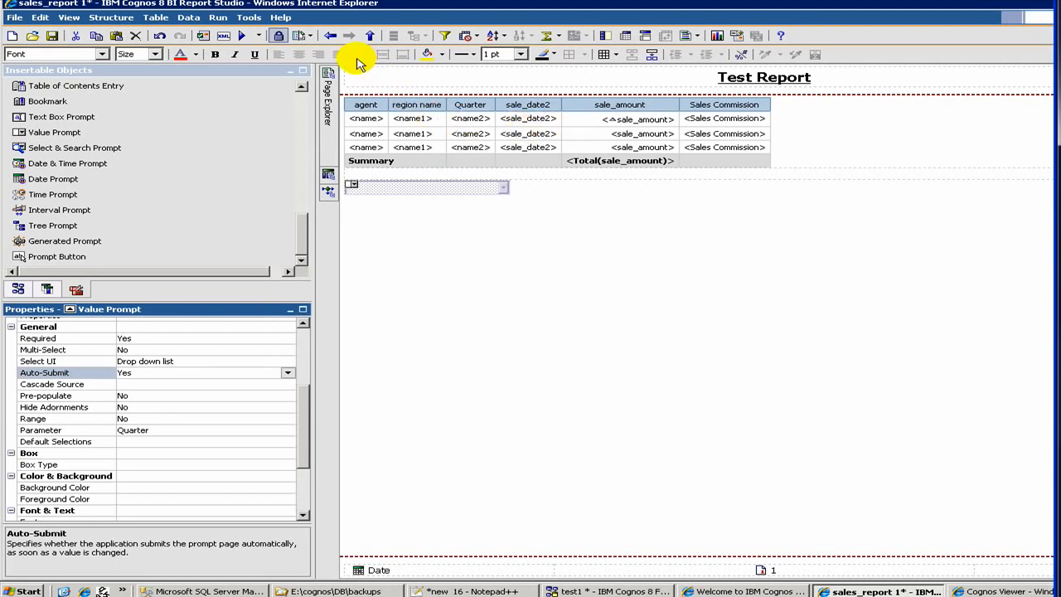
mouse_move(450, 148)
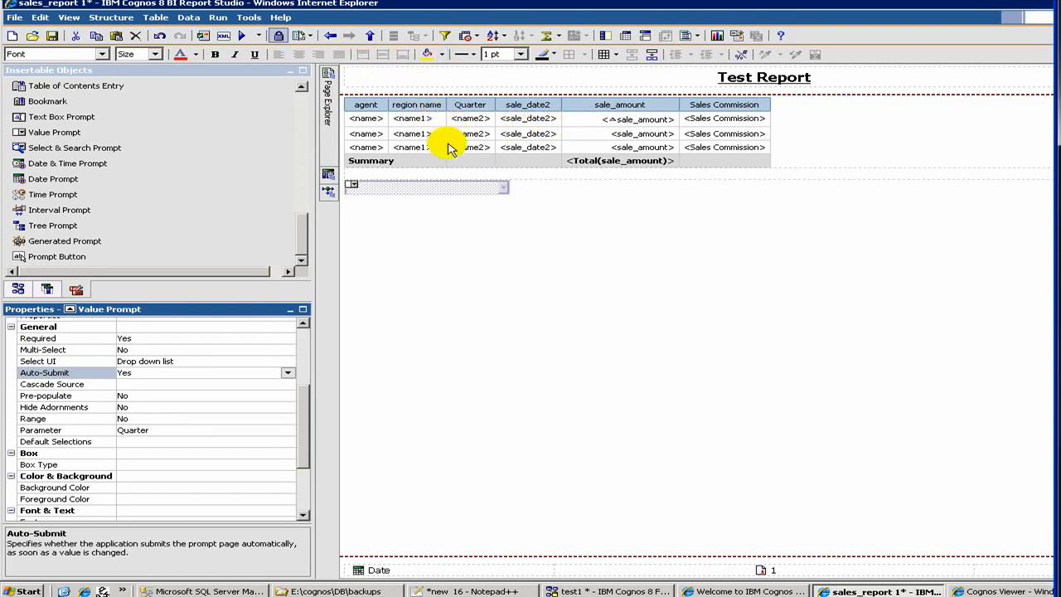
mouse_move(523, 178)
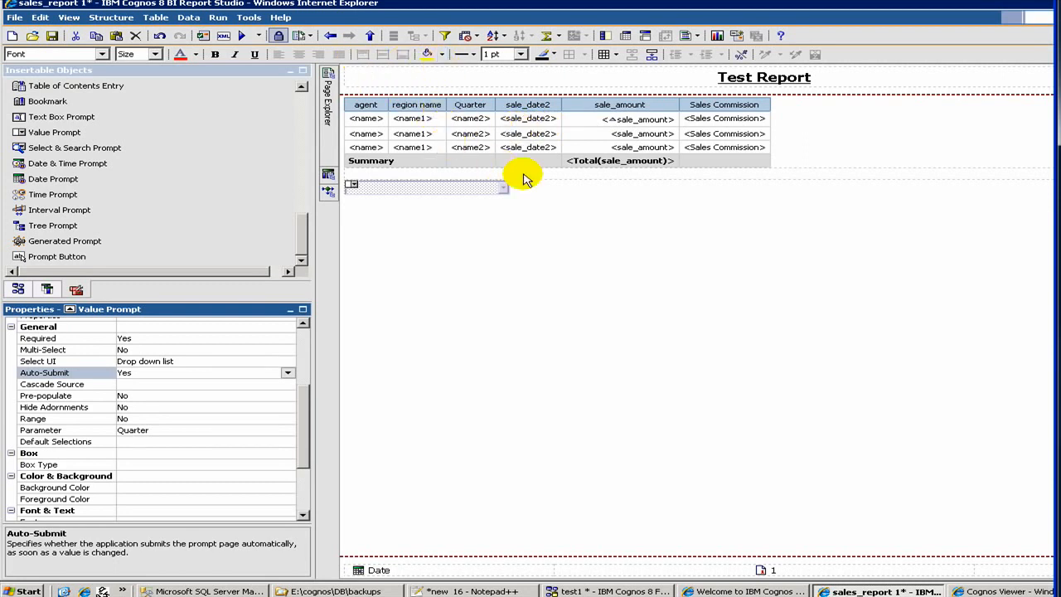
mouse_move(610, 192)
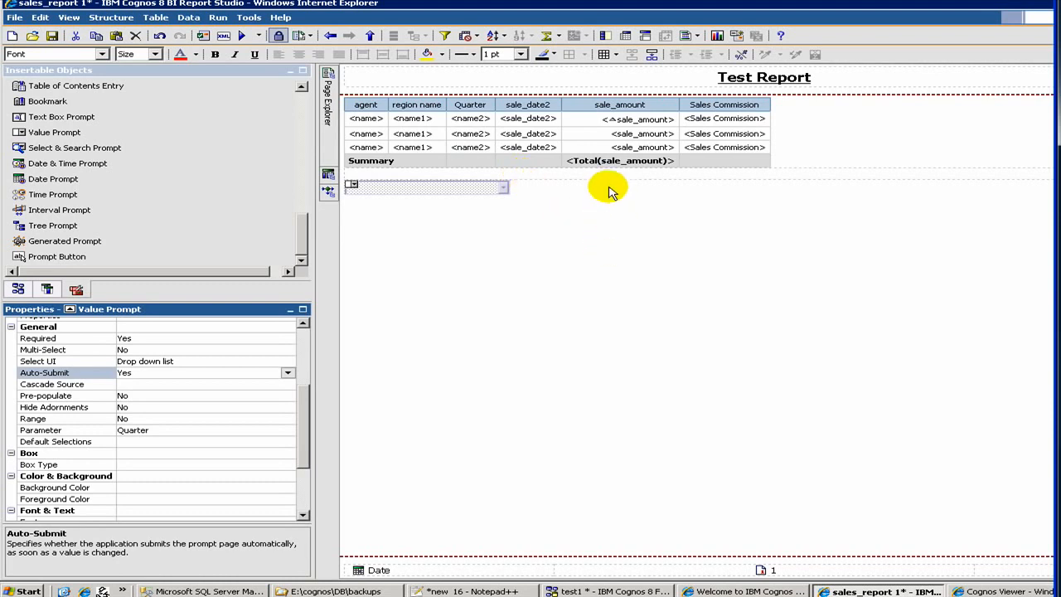